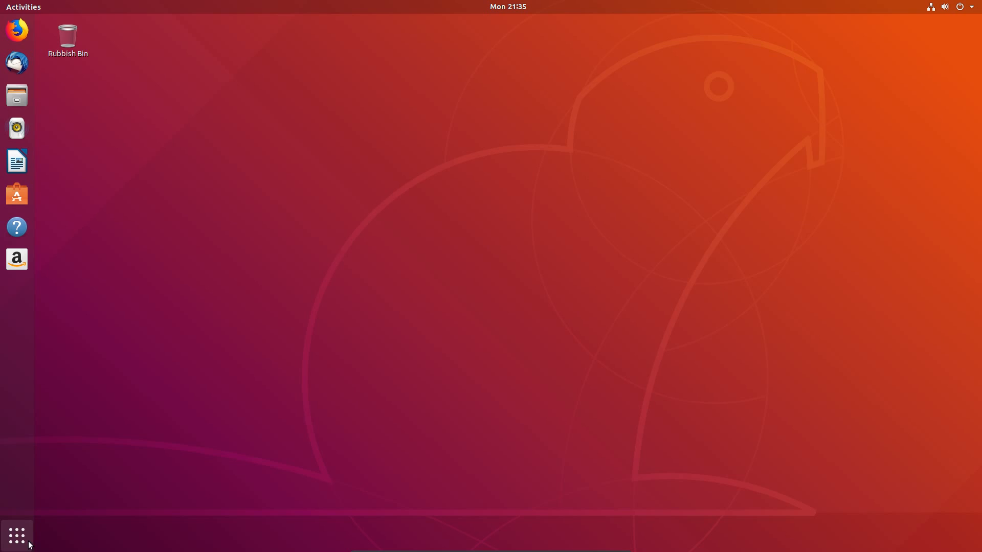
# Step: Search 'ubu' in Ubuntu Software, install Ubuntu MATE Welcome and authenticate the install
pyautogui.click(16, 535)
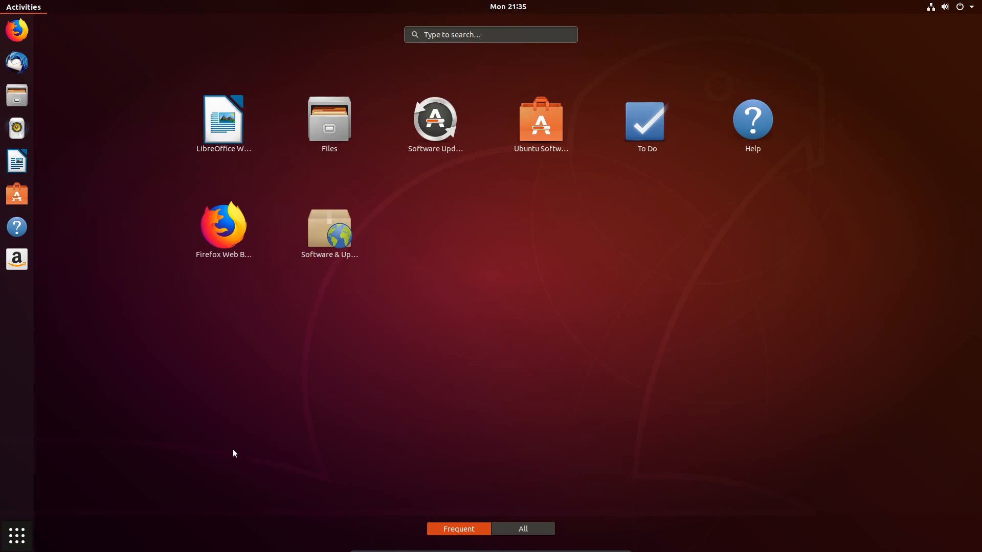
pyautogui.moveTo(254, 464)
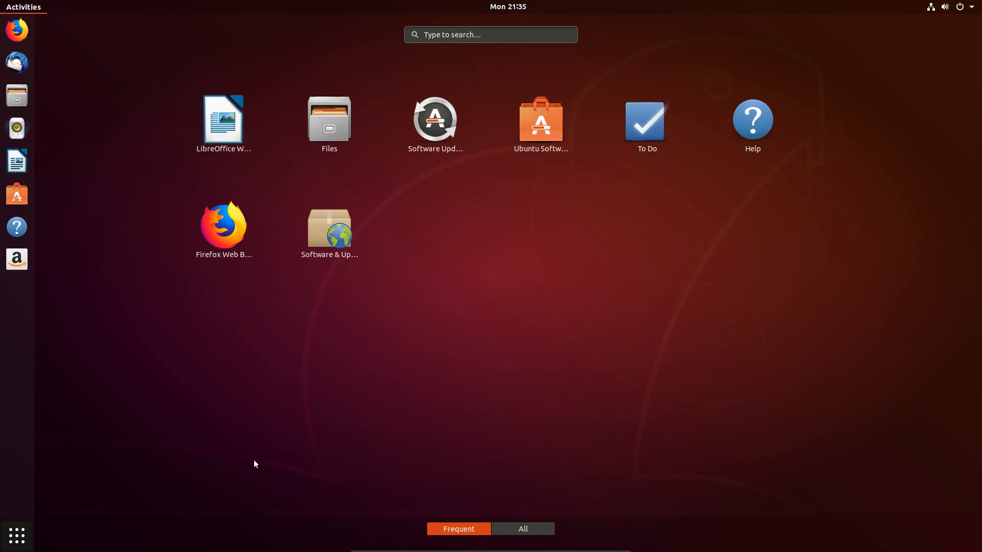
pyautogui.moveTo(47, 527)
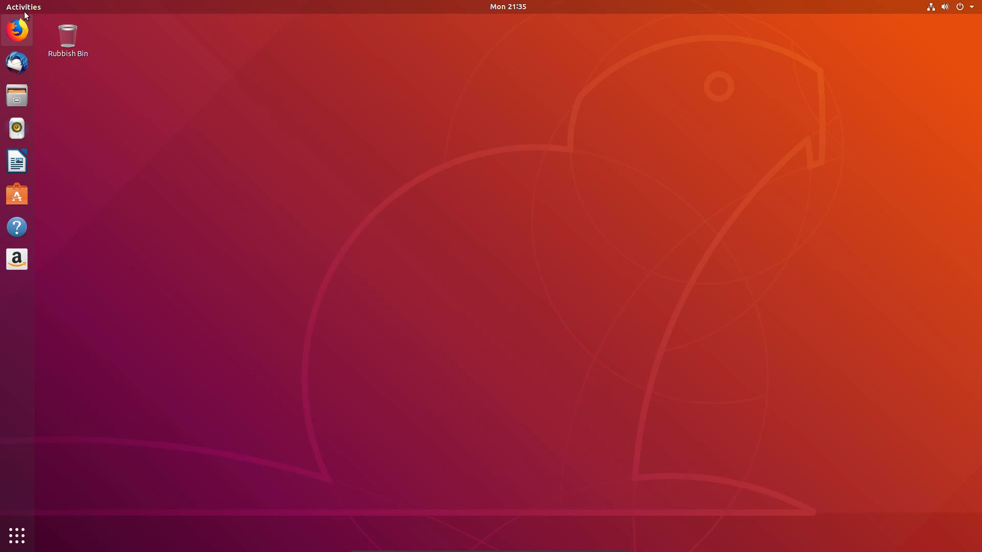
pyautogui.write('ubuntu mate')
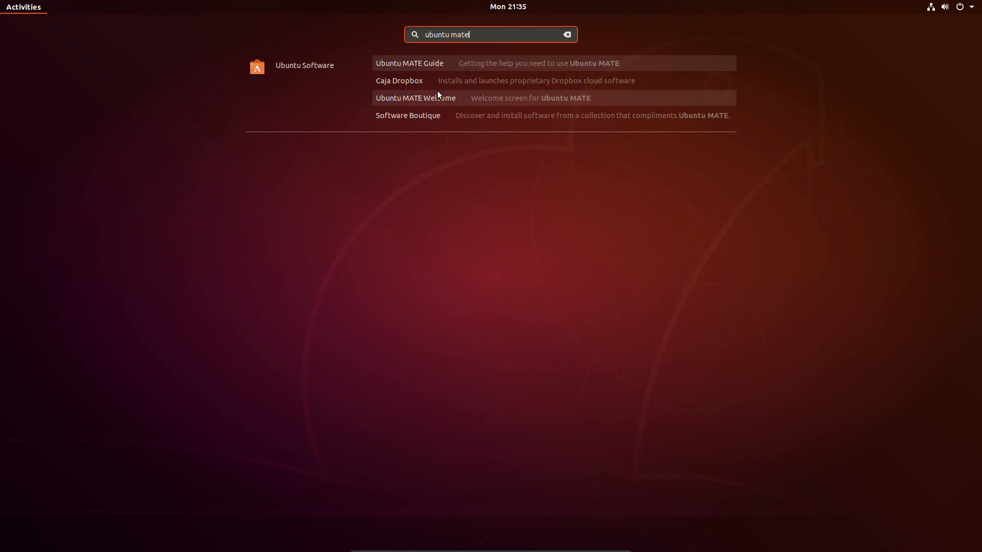
pyautogui.click(415, 98)
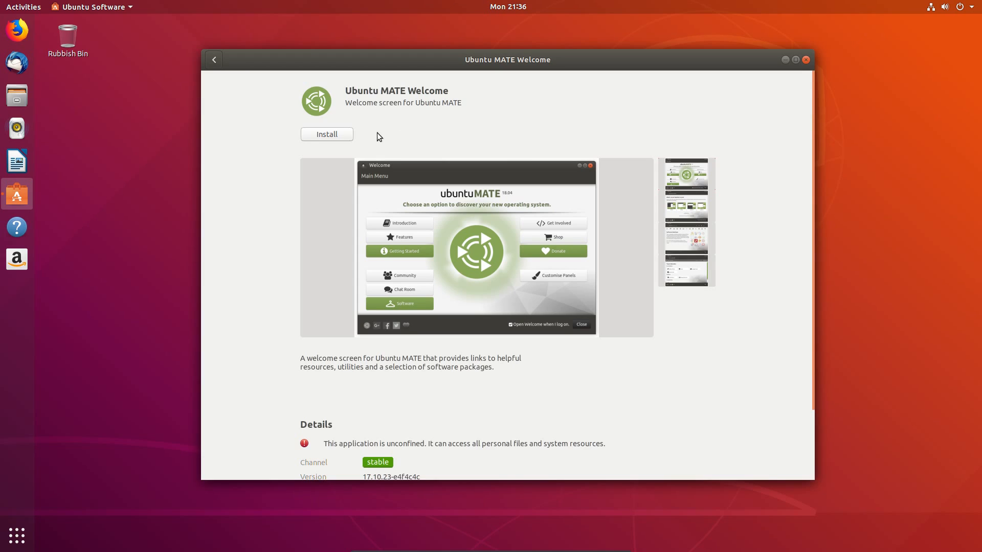
pyautogui.click(326, 134)
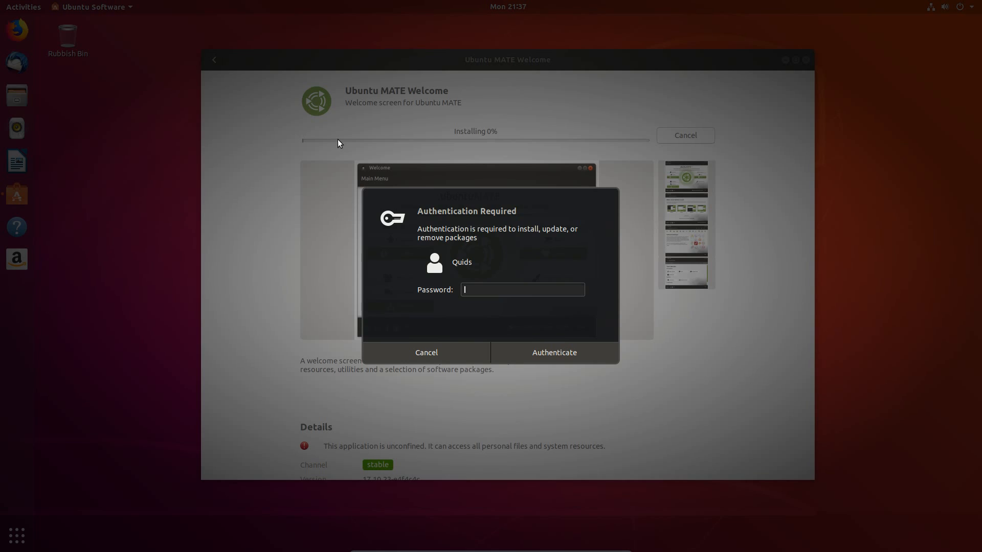
pyautogui.click(553, 352)
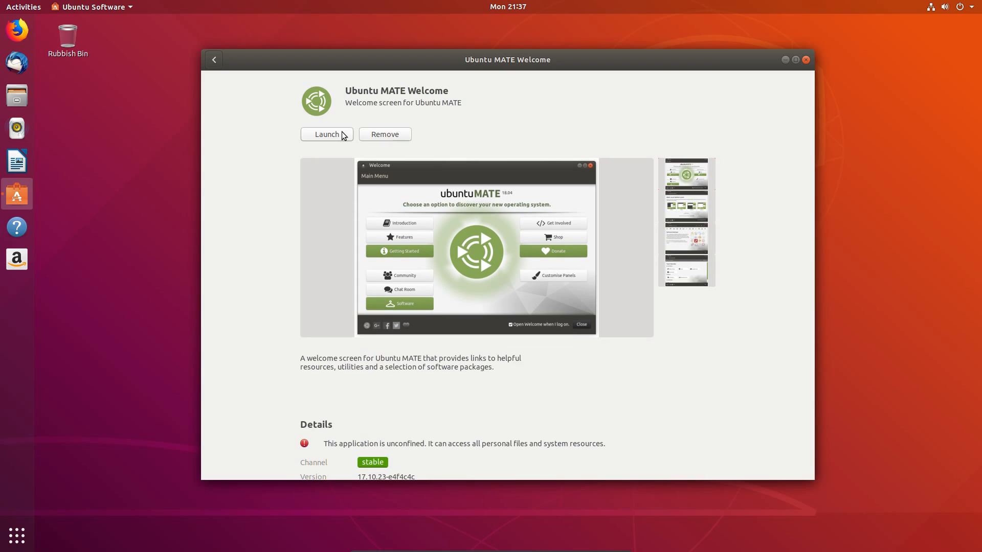
# Step: Launch Ubuntu MATE Welcome, browse the Introduction section, then return to the main menu
pyautogui.click(325, 134)
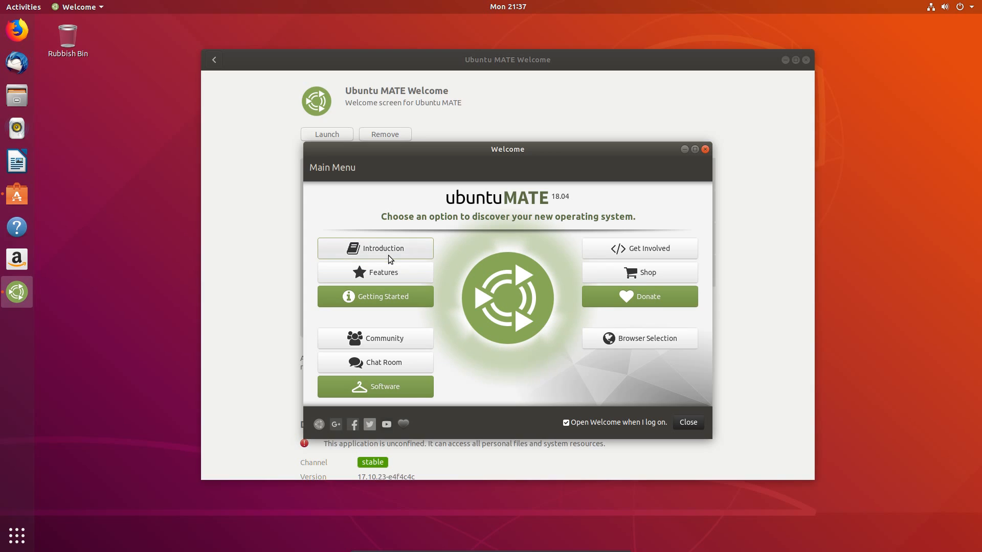
pyautogui.click(374, 248)
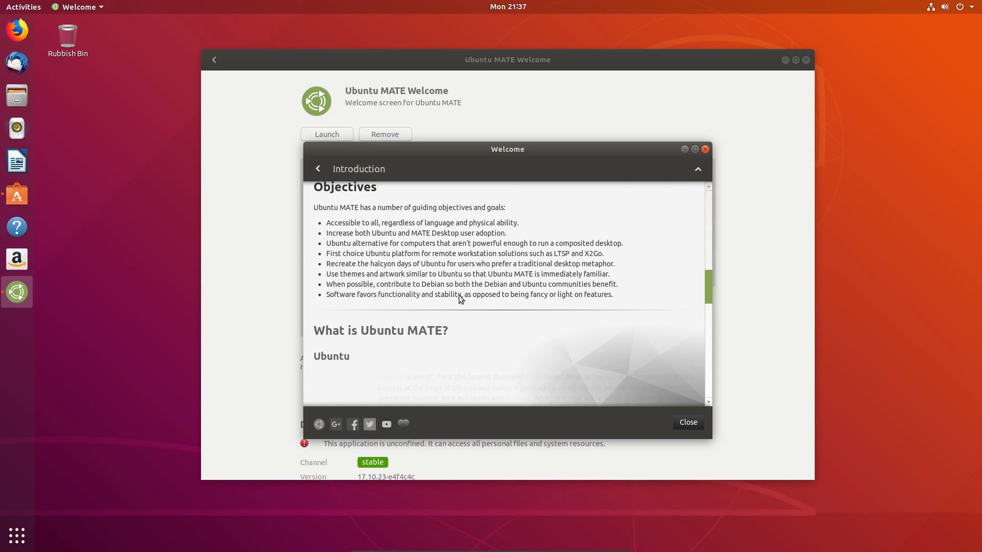
pyautogui.scroll(-3)
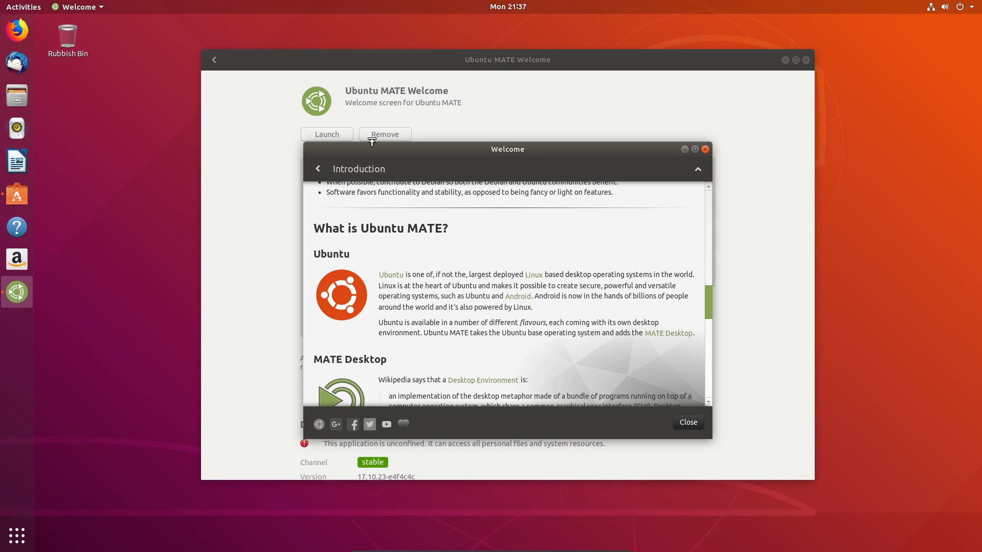
pyautogui.click(317, 169)
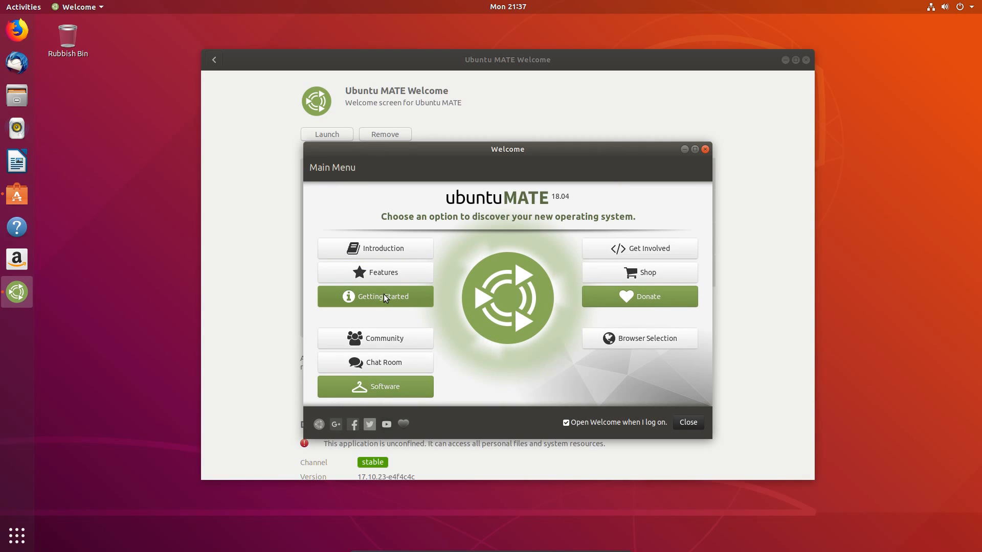
# Step: Go to Getting Started > Drivers and expand the Printers driver information
pyautogui.click(375, 296)
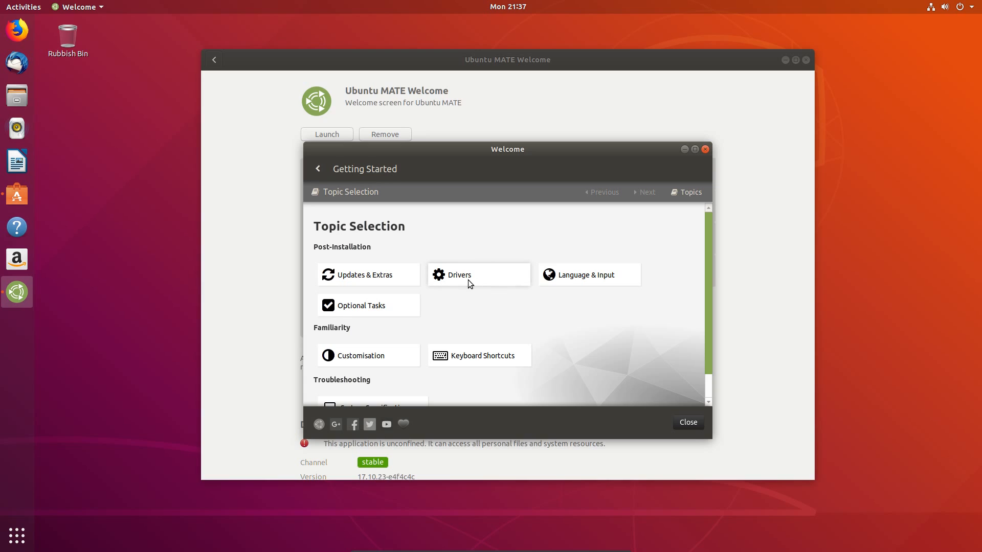
pyautogui.click(459, 275)
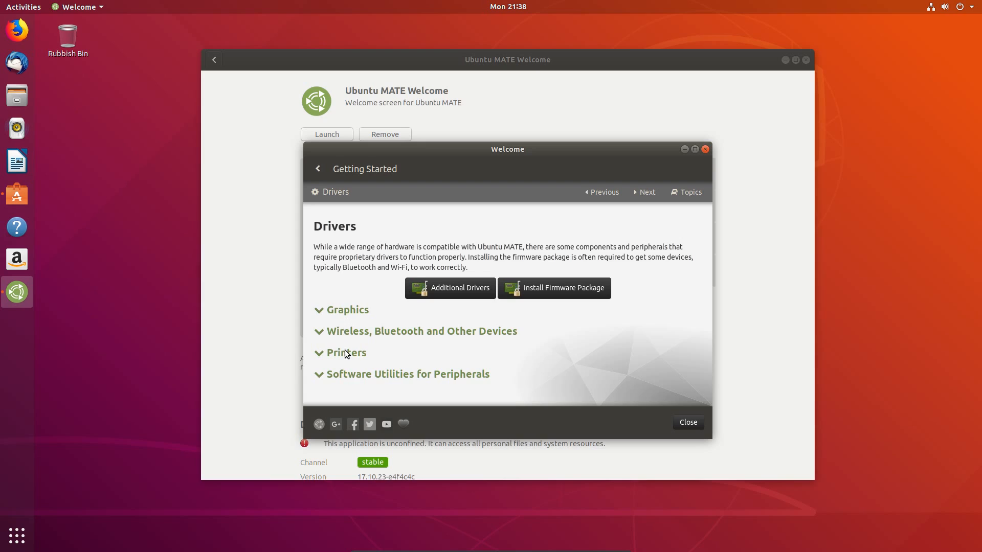
pyautogui.click(347, 353)
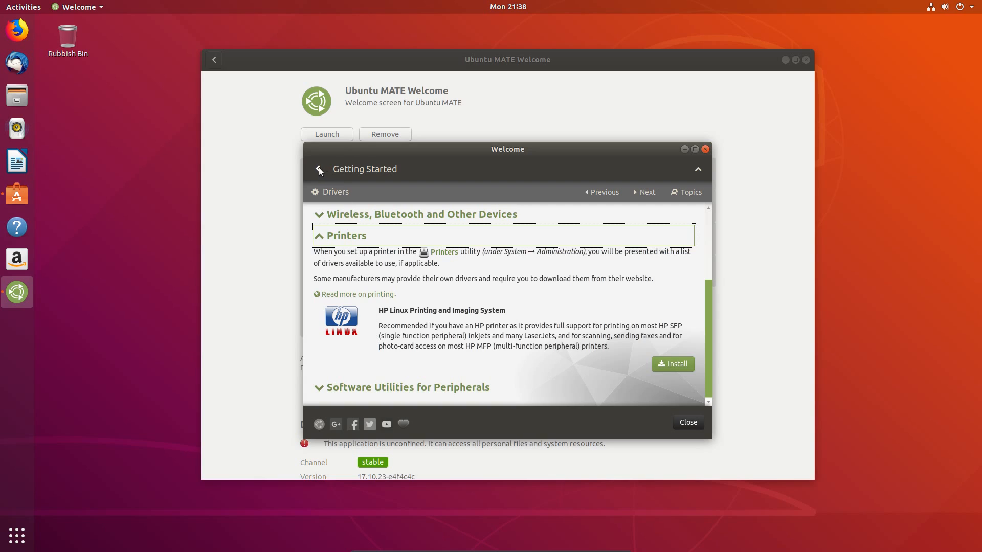
# Step: From Browser Selection, start the Vivaldi install and authenticate with the password
pyautogui.click(318, 170)
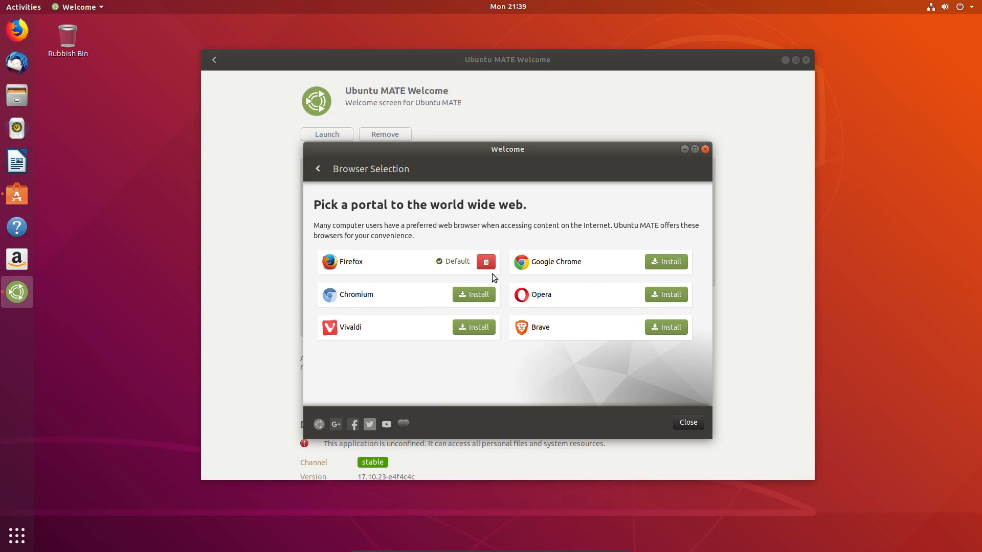
pyautogui.moveTo(504, 271)
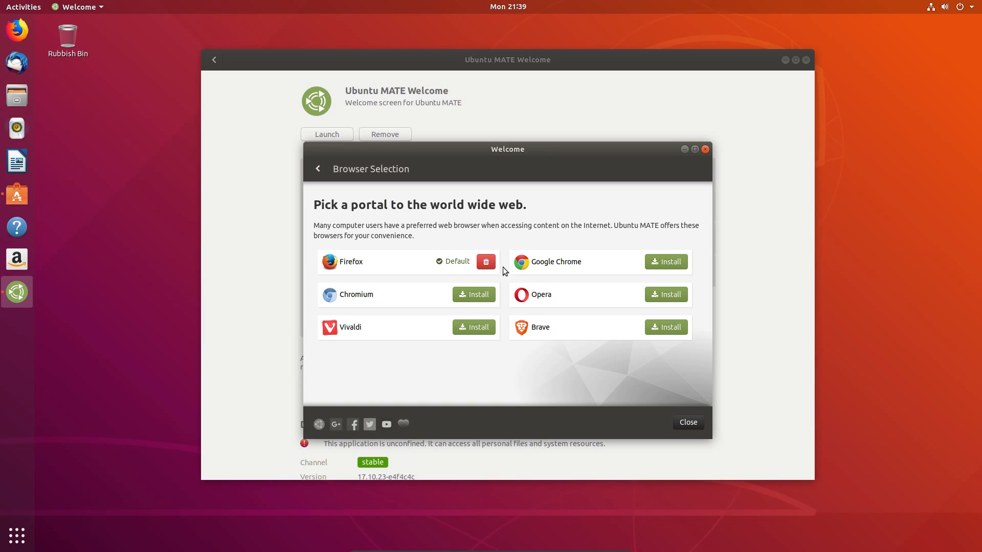
pyautogui.moveTo(582, 272)
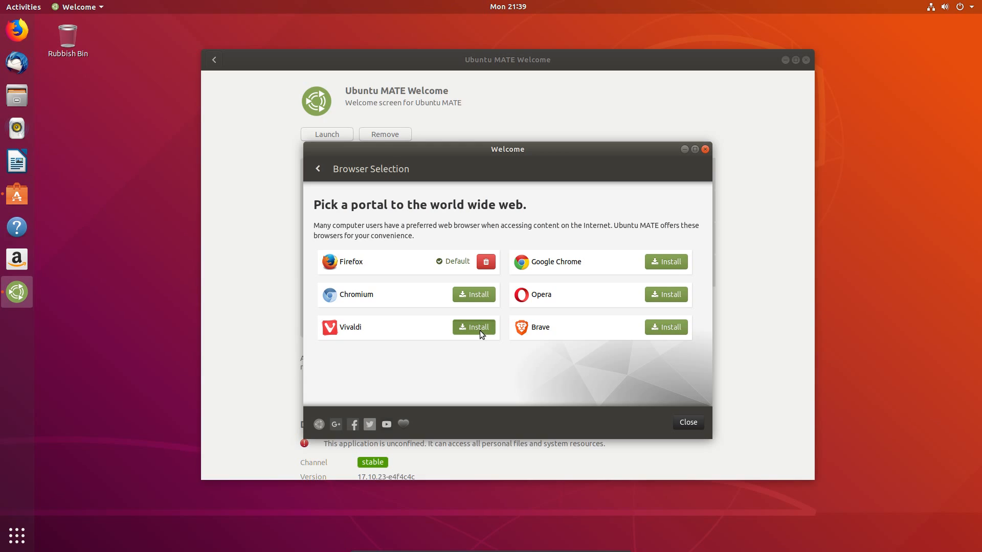
pyautogui.click(473, 327)
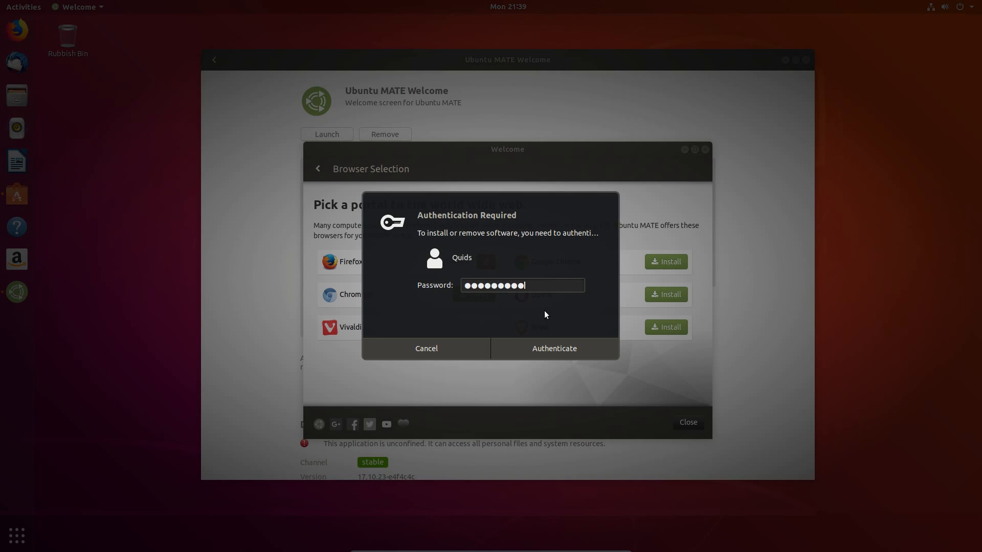
pyautogui.click(554, 347)
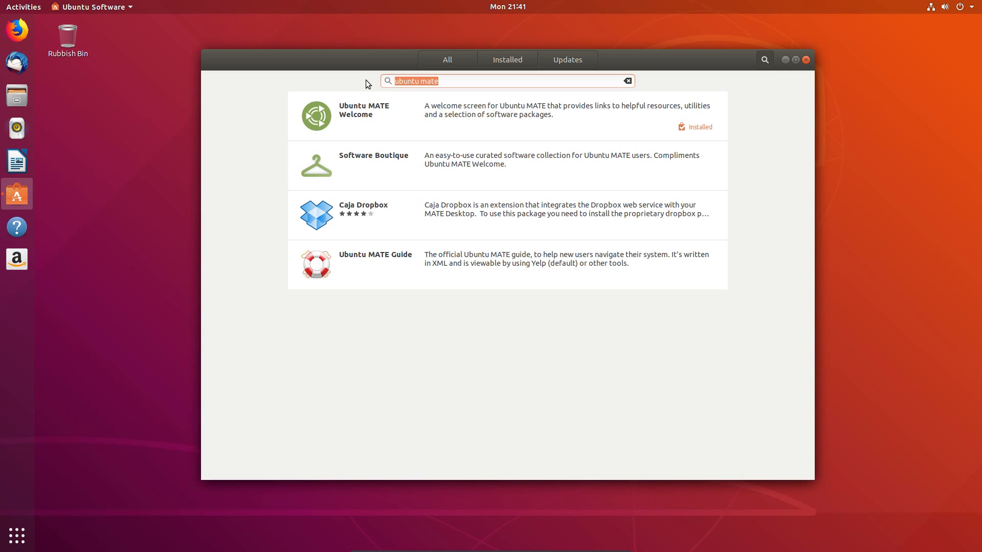
# Step: Search 'communi', open the communitheme entry and install it
pyautogui.write('communitheme')
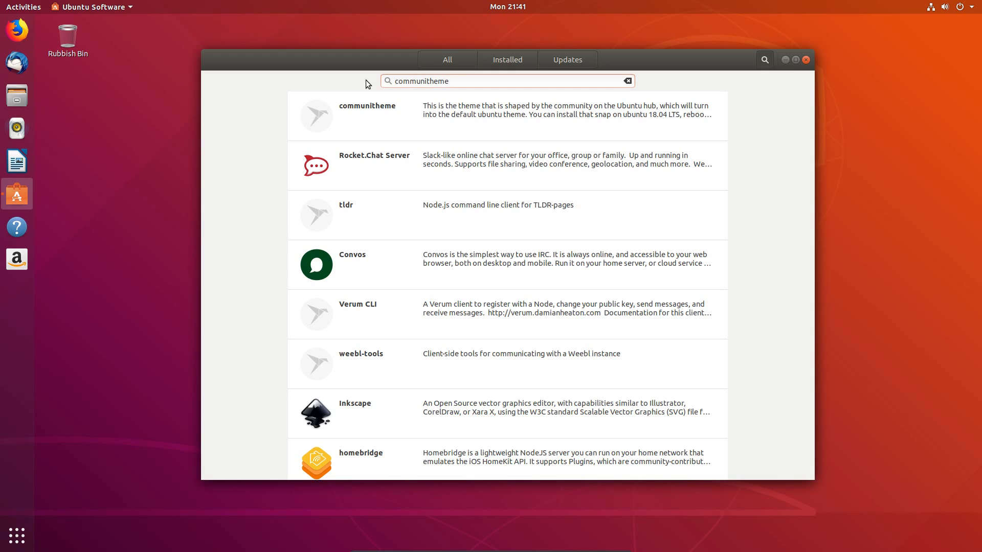
pyautogui.click(367, 116)
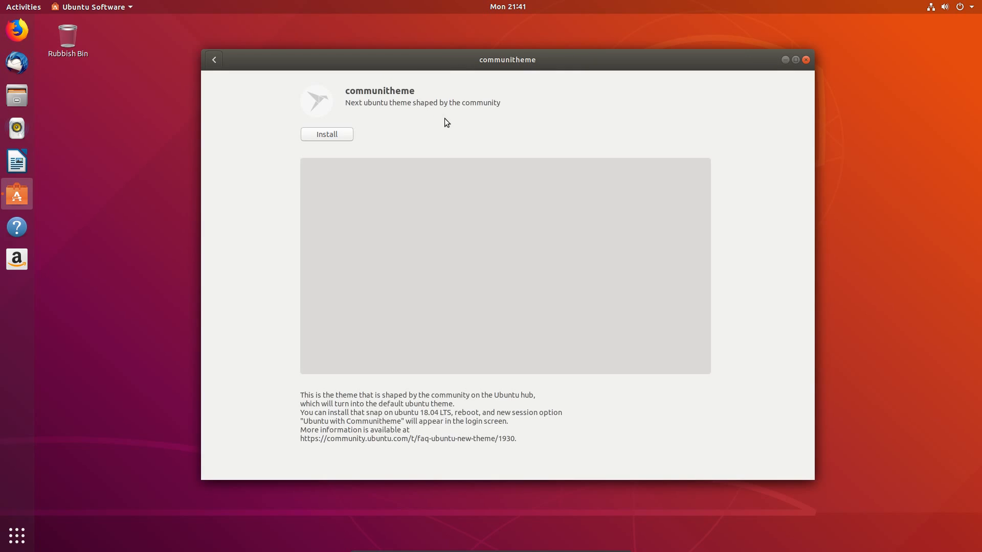
pyautogui.click(326, 134)
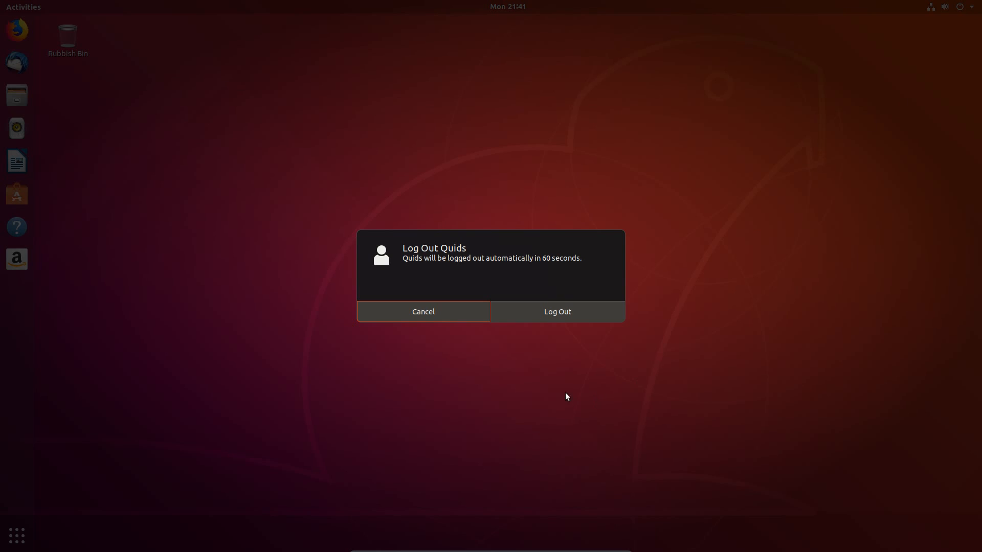
# Step: Confirm Log Out, choose the Communitheme session and sign back in
pyautogui.click(556, 311)
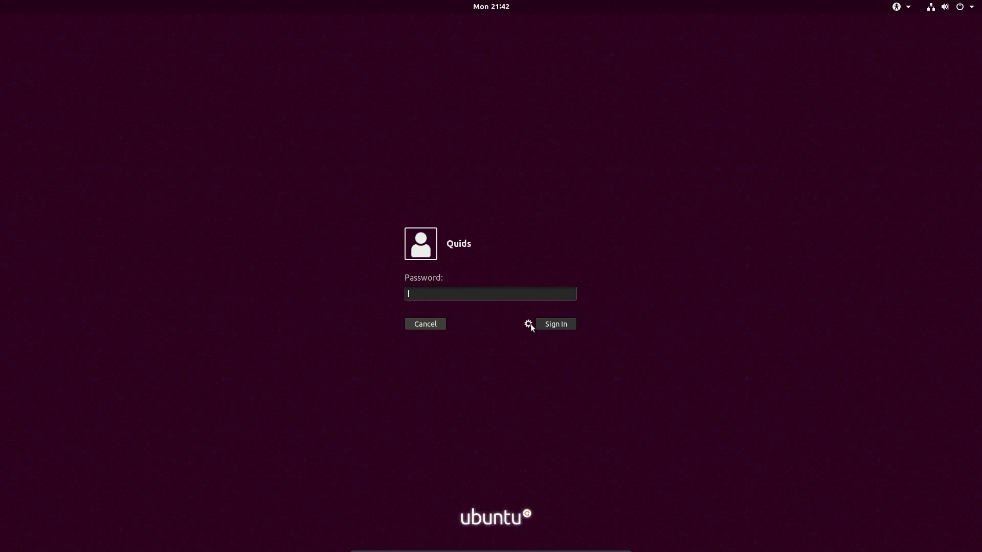
pyautogui.click(528, 325)
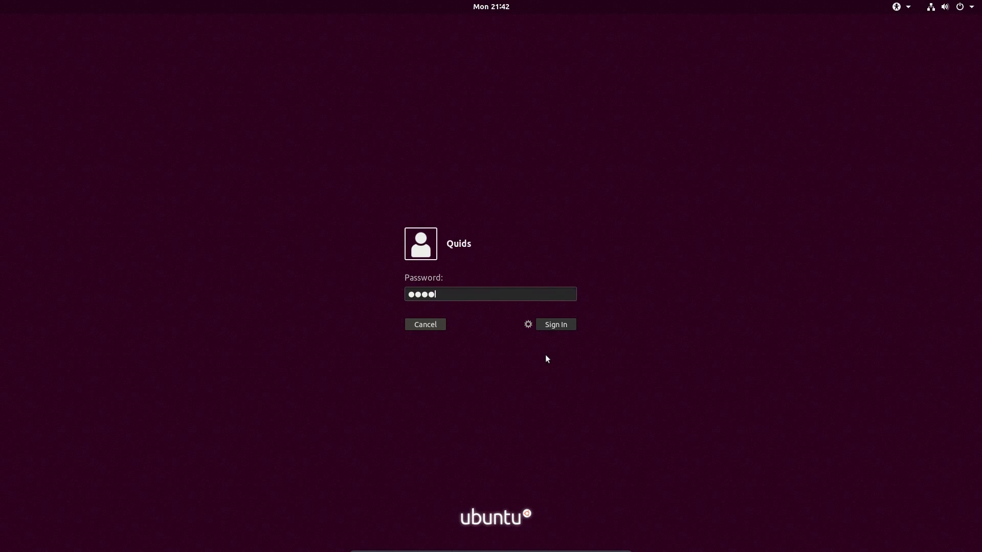
pyautogui.click(555, 324)
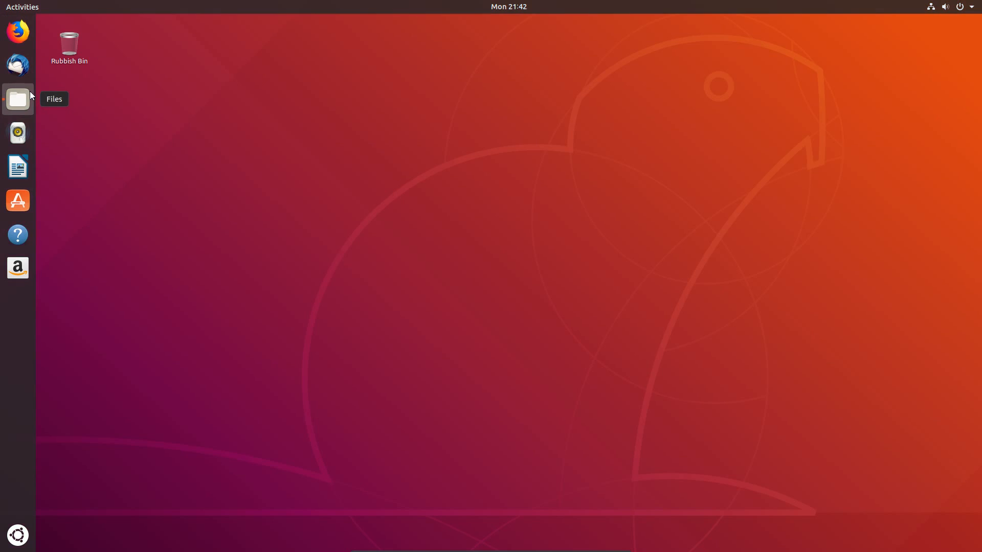
# Step: Open the Files home folder window and close it again, leaving the bare desktop
pyautogui.click(17, 99)
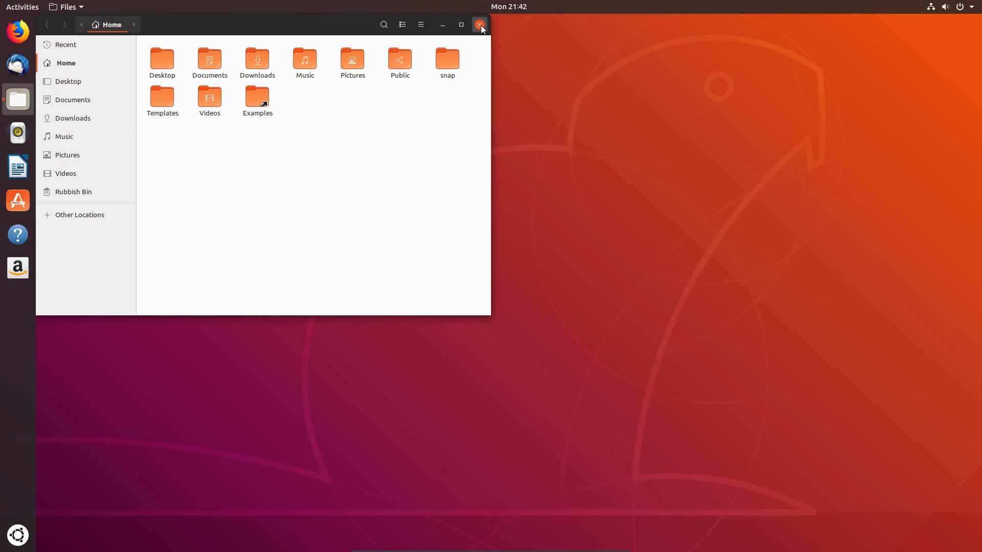
pyautogui.click(481, 24)
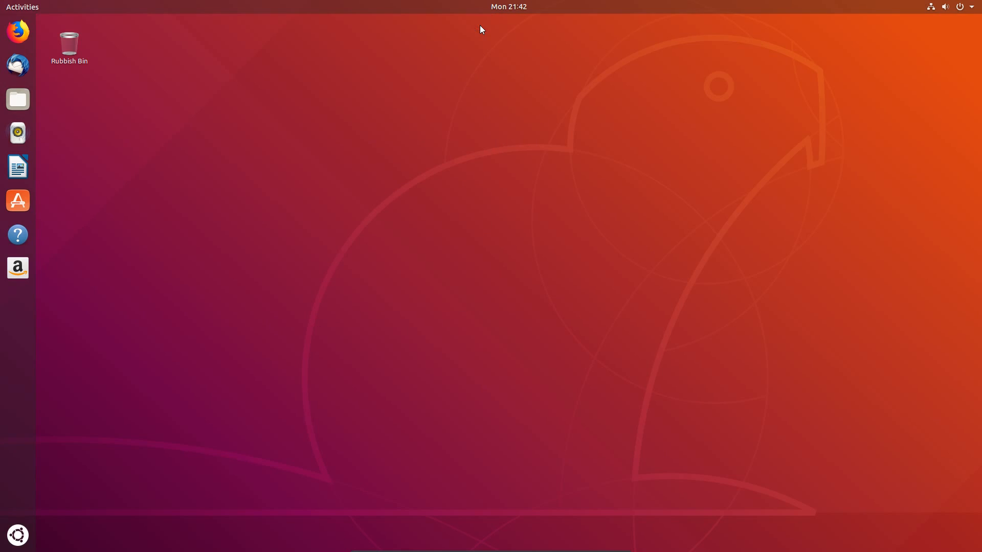
pyautogui.moveTo(16, 16)
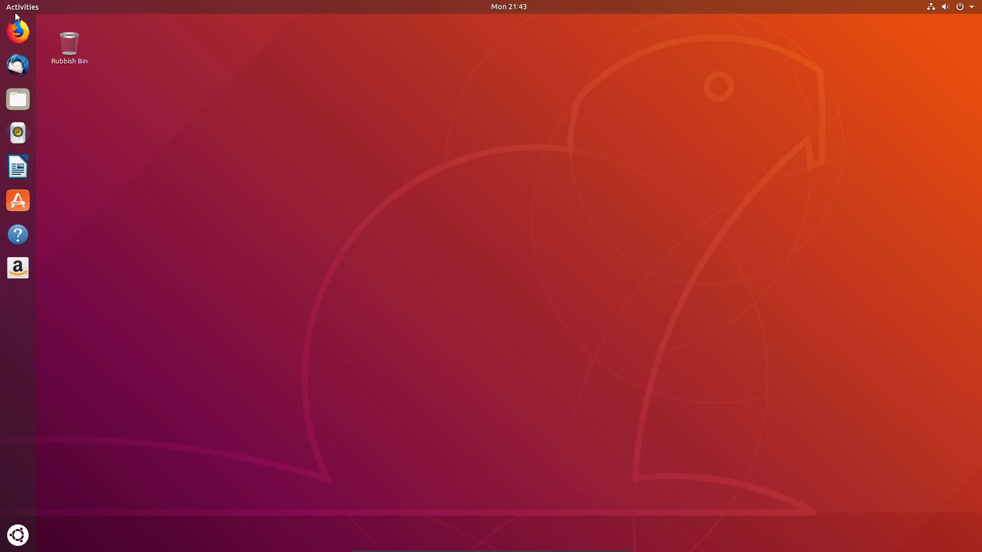
# Step: Launch Terminal and run sudo apt install ubuntu-restricted-extras
pyautogui.write('te')
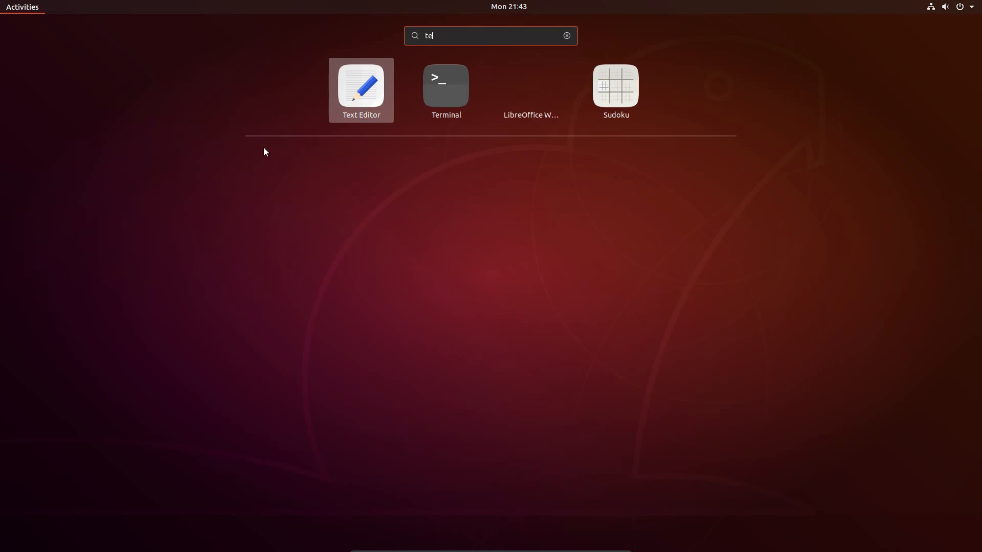
pyautogui.click(445, 86)
pyautogui.write('sudo a')
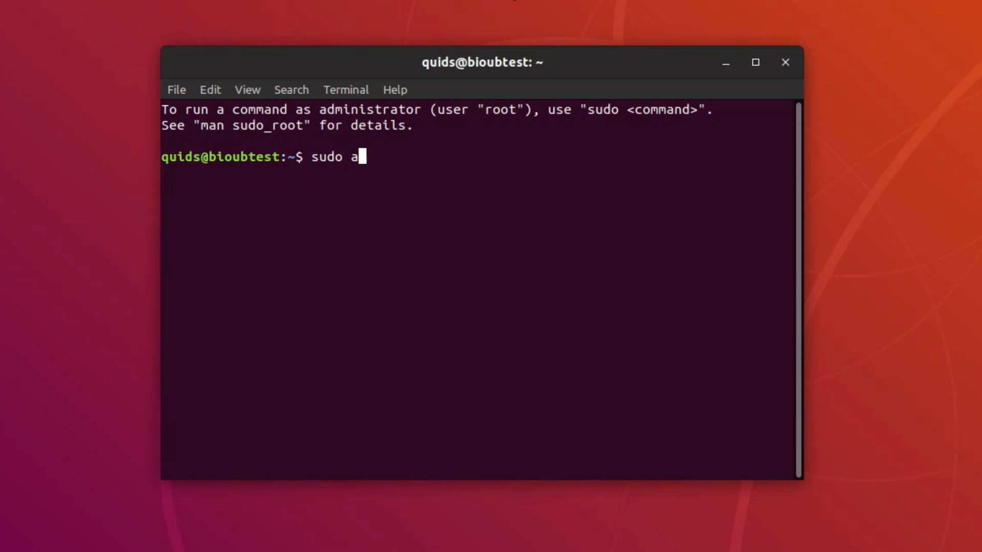
pyautogui.write('pt u')
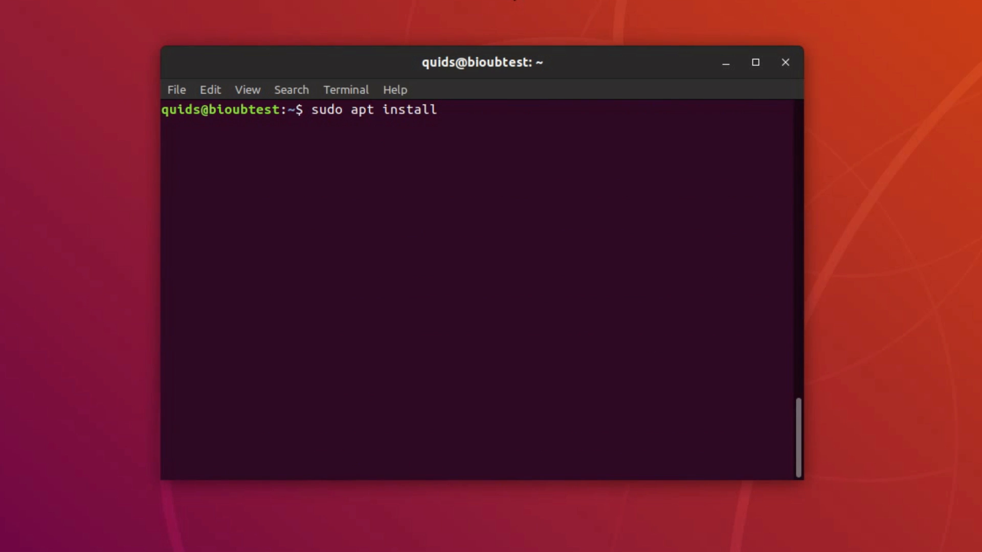
pyautogui.write('ubuntu-res')
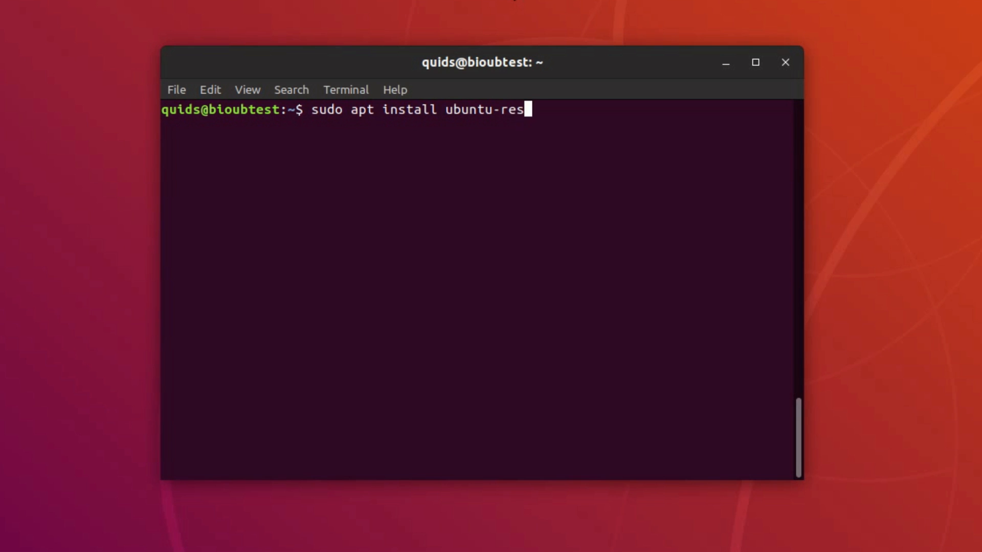
pyautogui.write('tricted-ex')
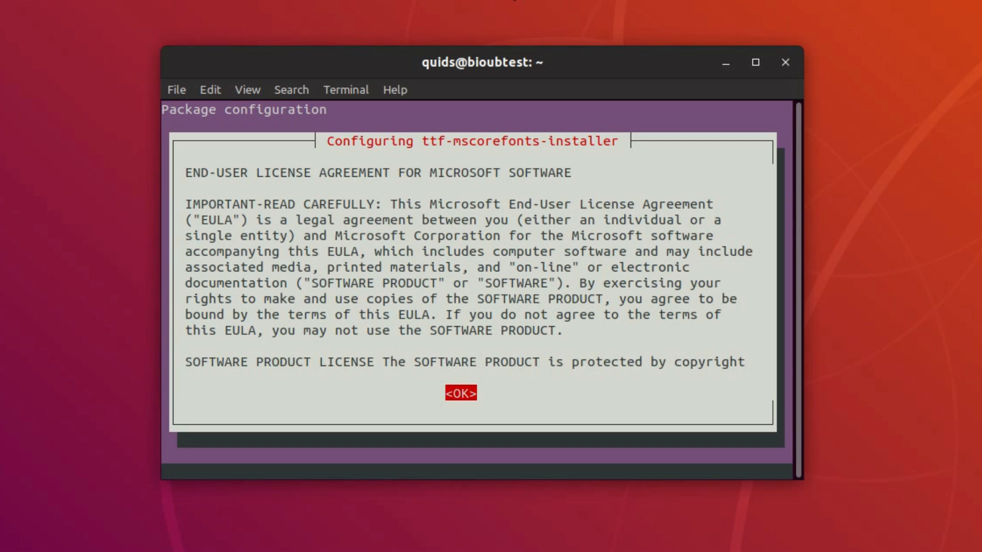
# Step: Decline the Microsoft TrueType fonts EULA and let the install finish
pyautogui.click(460, 393)
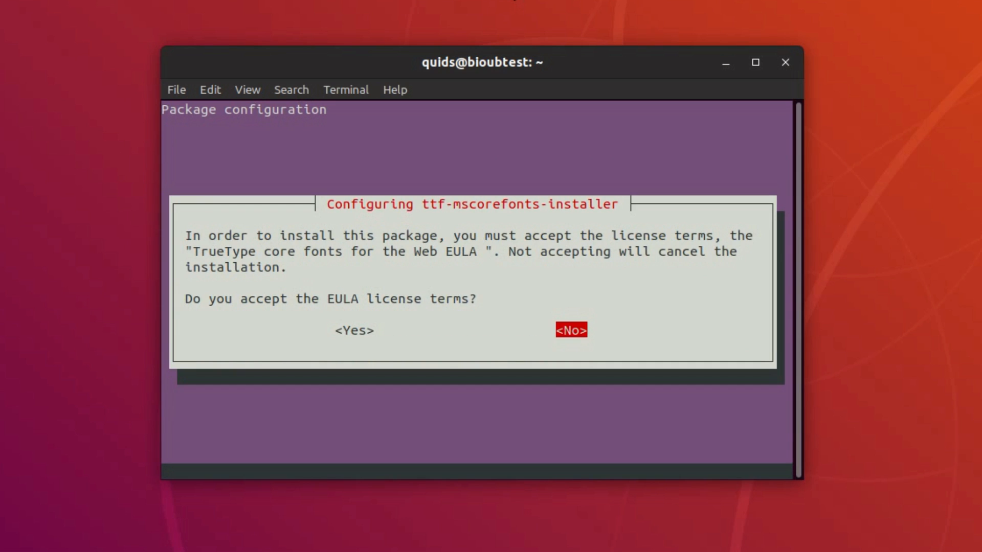
pyautogui.click(570, 330)
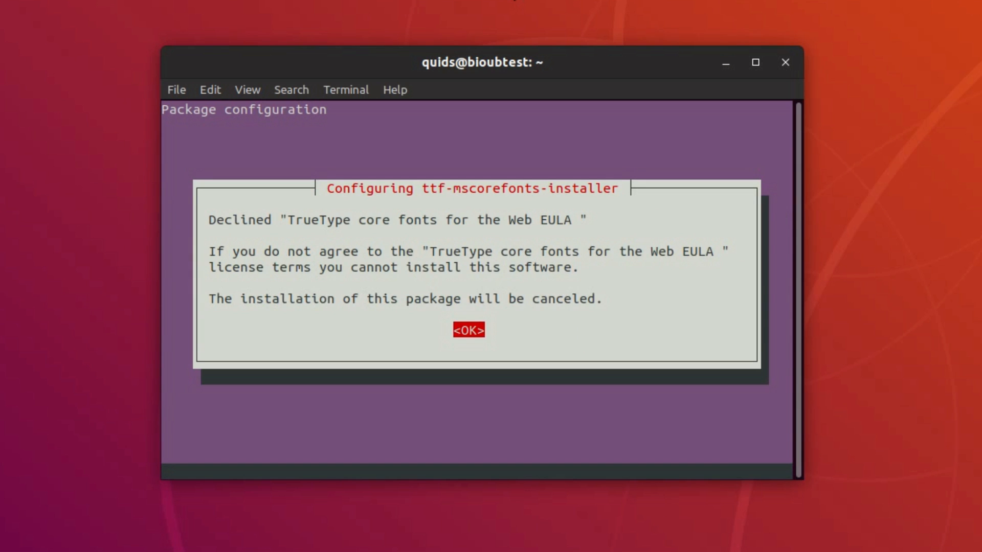
pyautogui.click(468, 331)
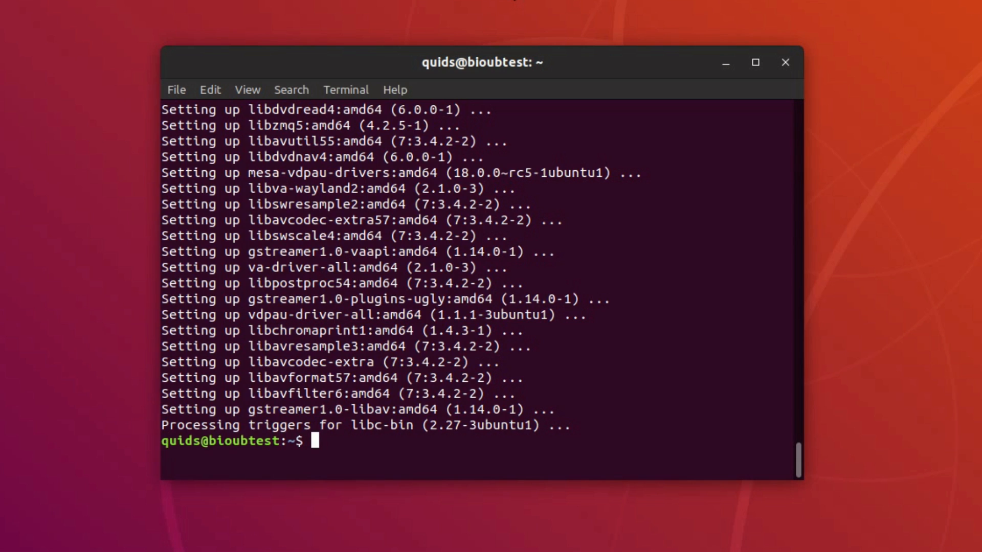
# Step: Run sudo apt --no-install-recommends install libdvd-pkg
pyautogui.write('sudo apt --no-install-recommends insta')
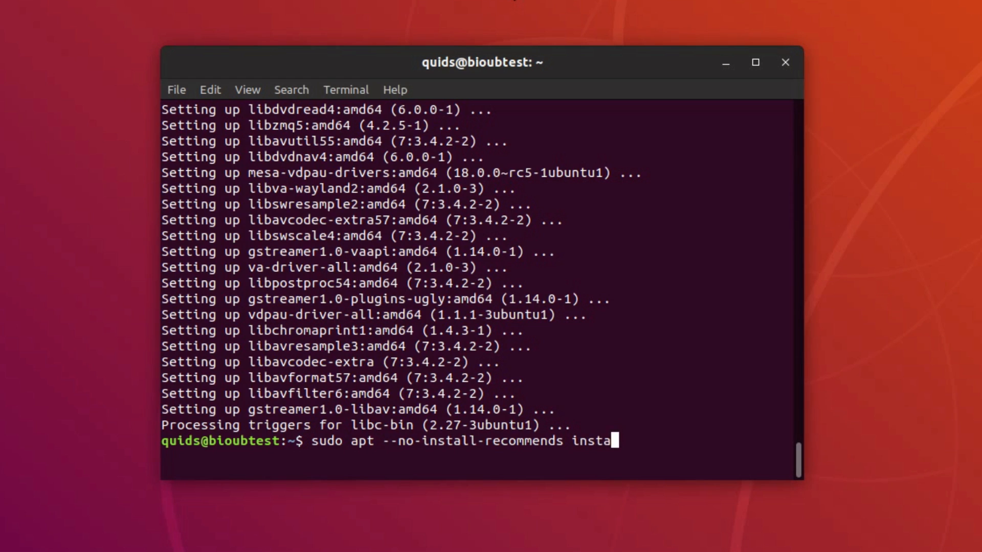
pyautogui.press('BackSpace')
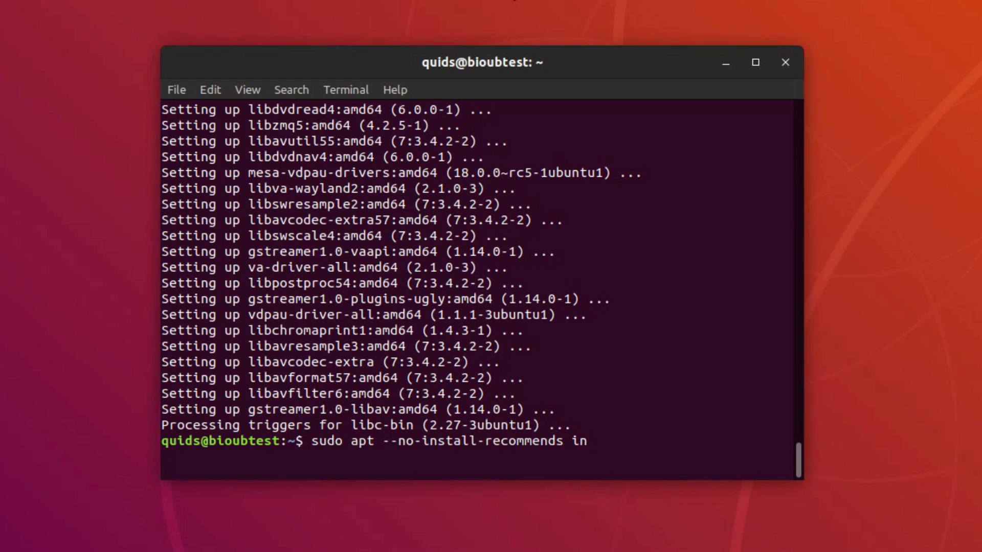
pyautogui.write('stall l')
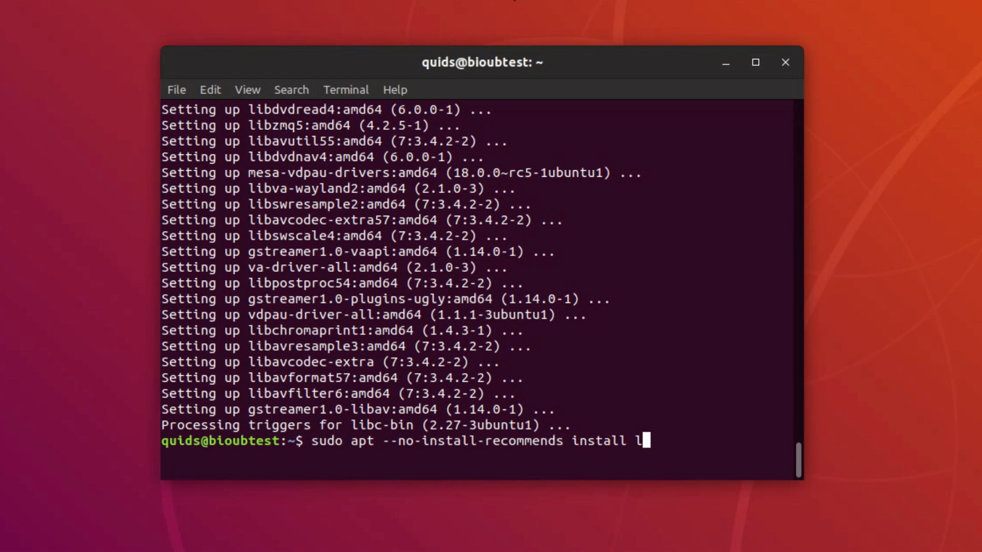
pyautogui.write('ibdvd')
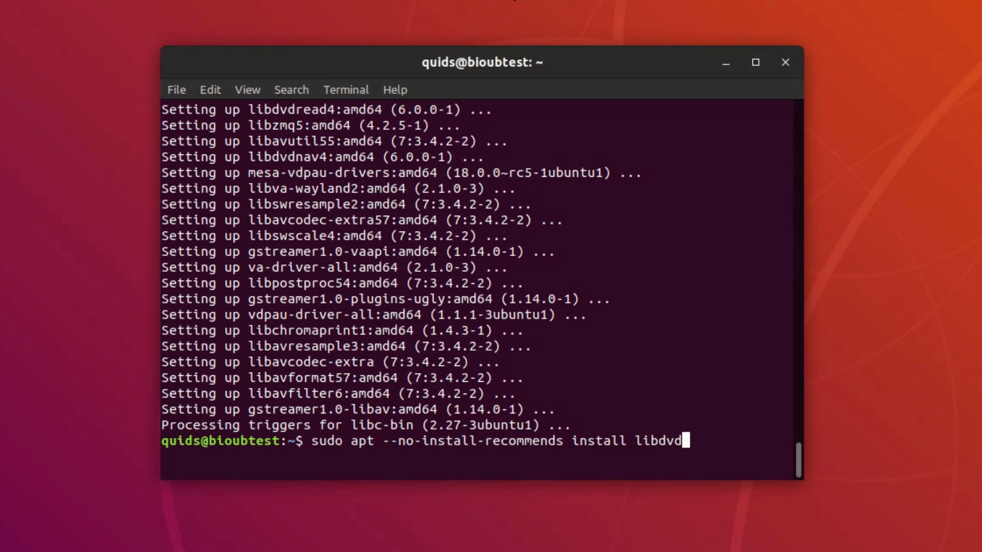
pyautogui.write('-pk')
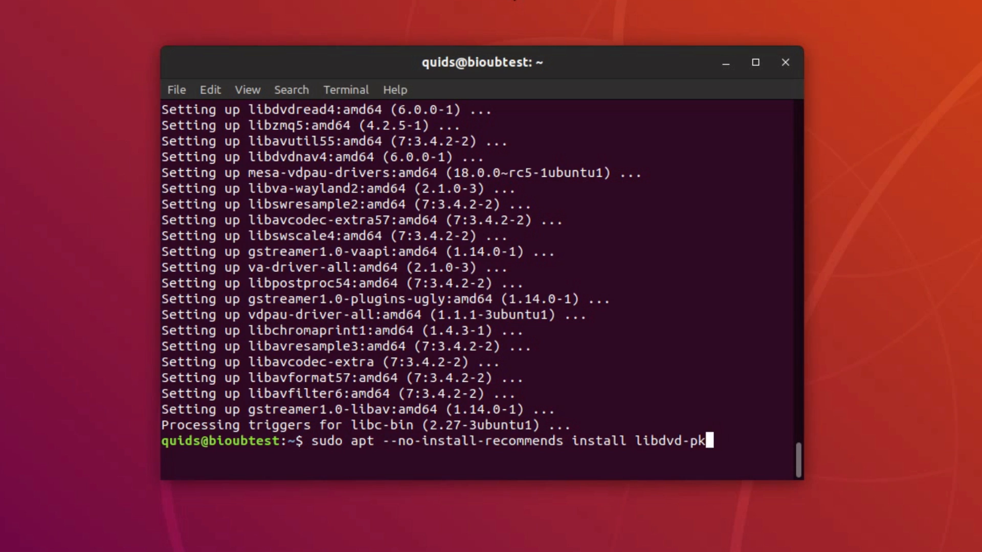
pyautogui.write('g')
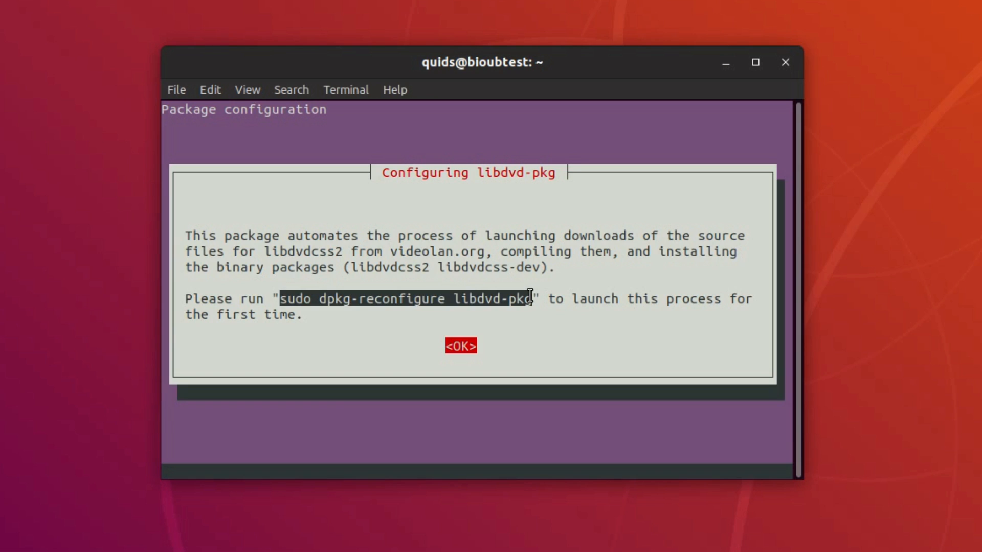
pyautogui.moveTo(533, 300)
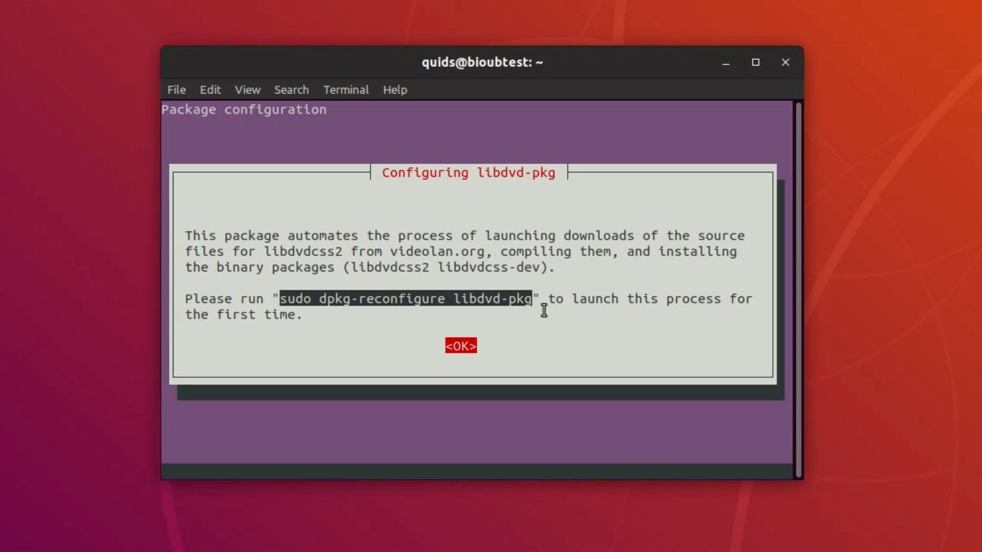
pyautogui.moveTo(542, 306)
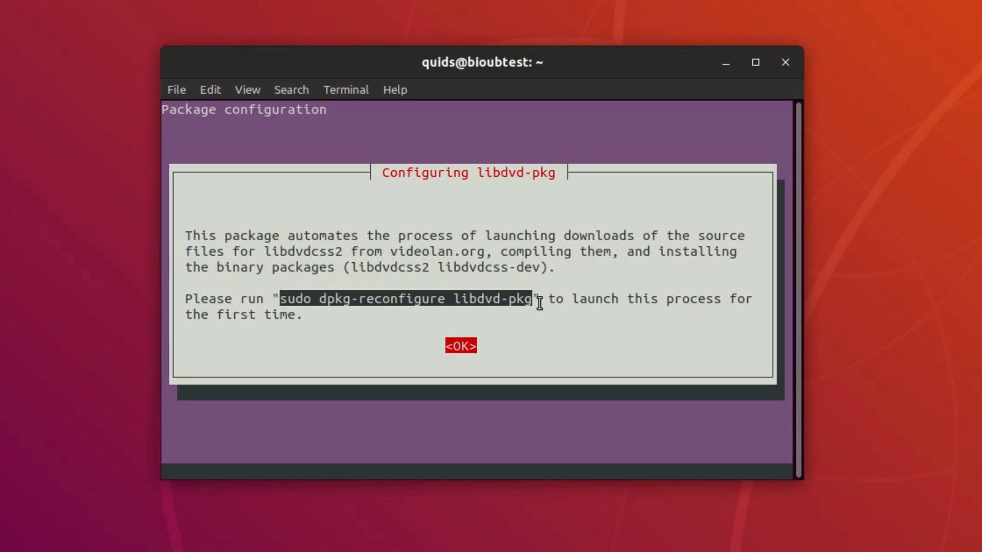
pyautogui.moveTo(556, 311)
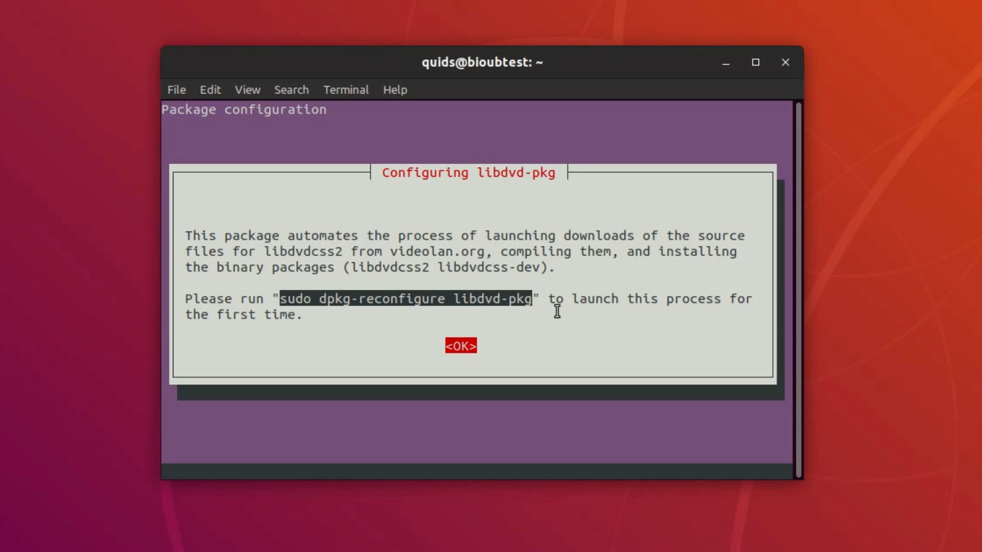
# Step: Confirm the libdvd-pkg configuration notice and clear the terminal
pyautogui.click(459, 346)
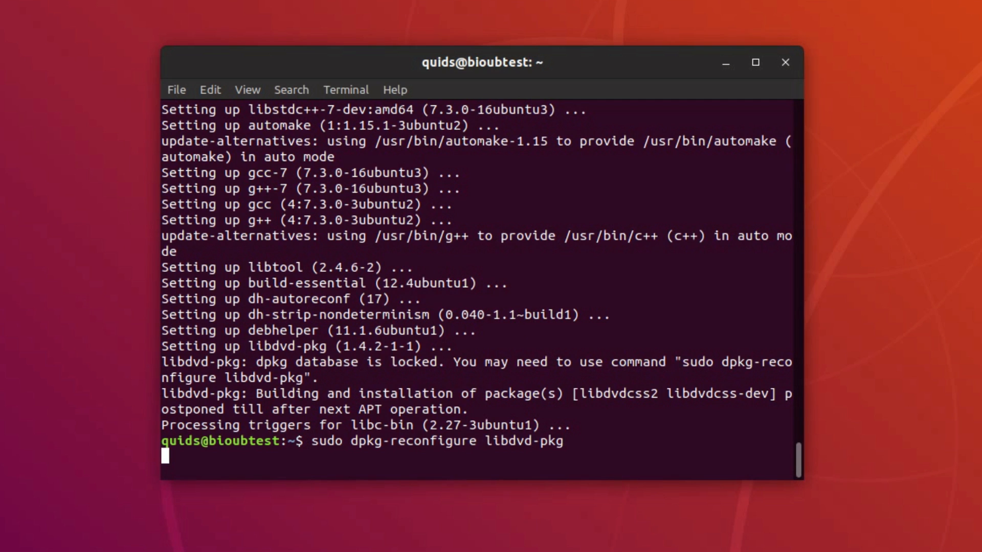
pyautogui.press('Return')
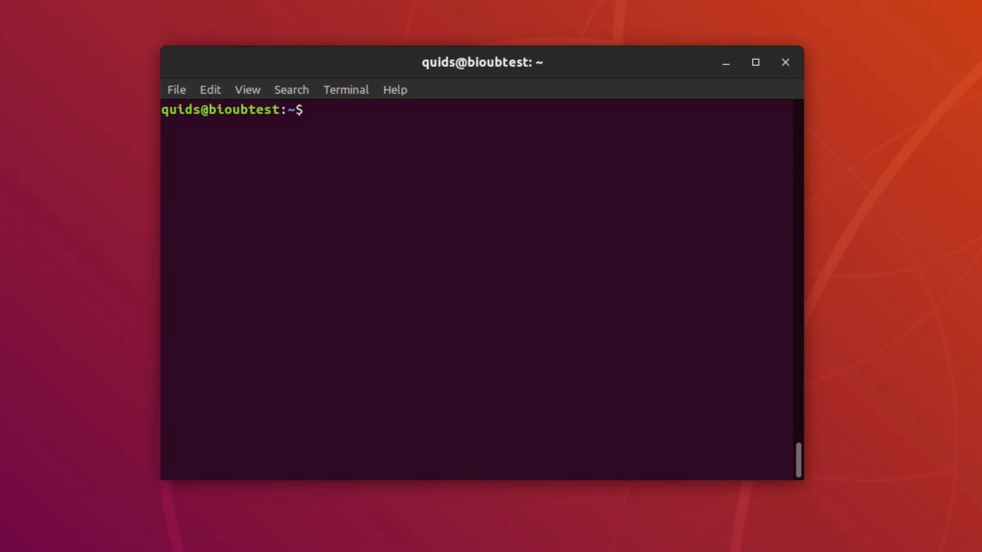
# Step: Correct a mistyped 'sudo snap' line to 'sudo apt install vlc' and run it
pyautogui.write('sudo')
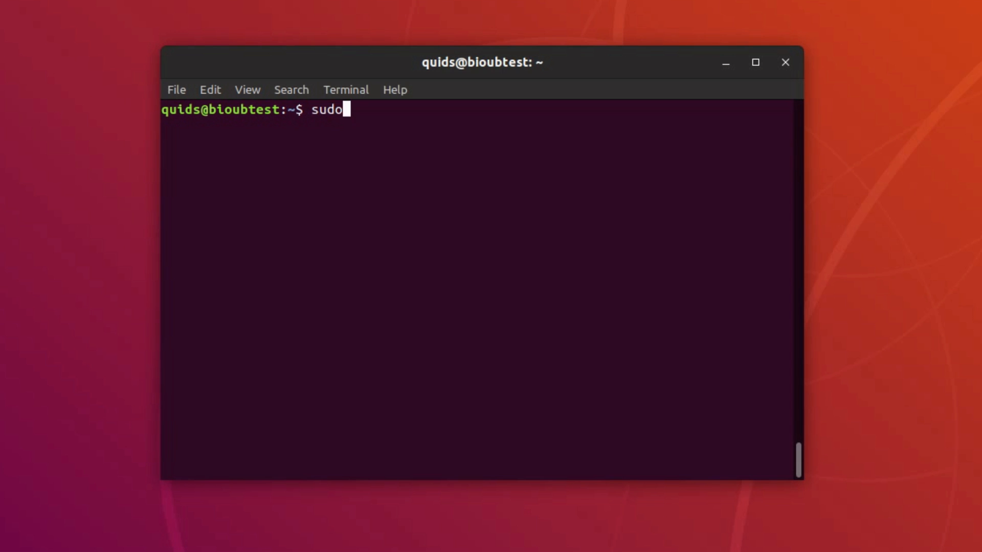
pyautogui.write('snap')
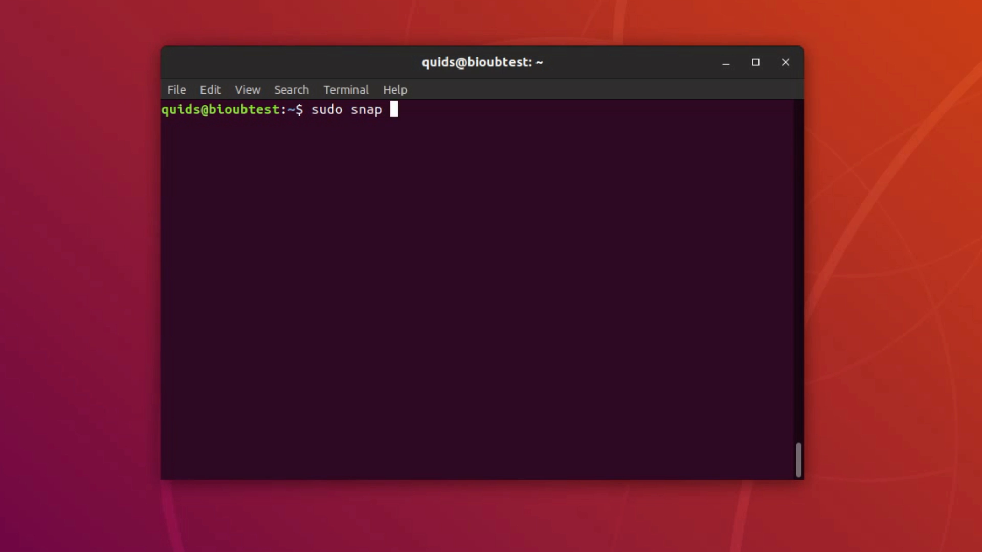
pyautogui.write('install vlc')
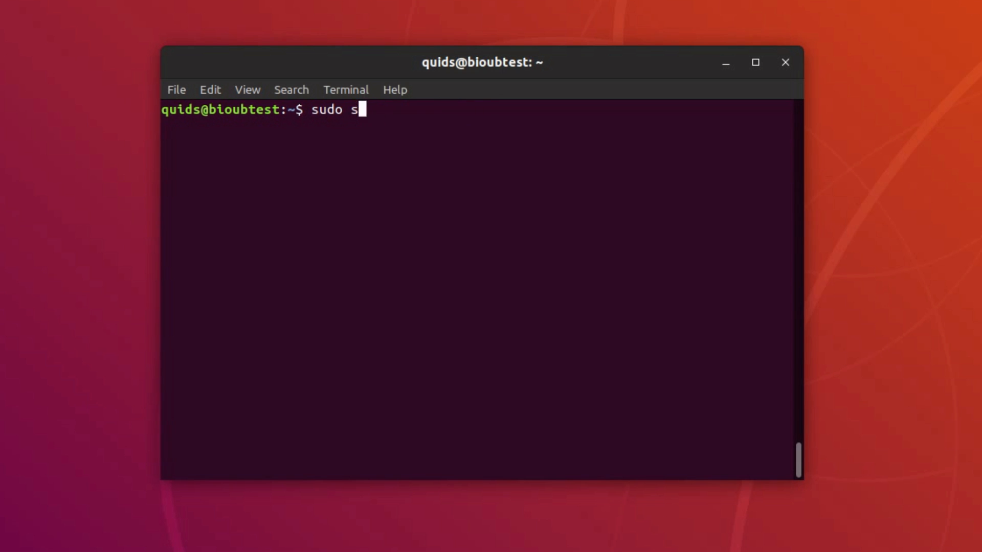
pyautogui.press('BackSpace')
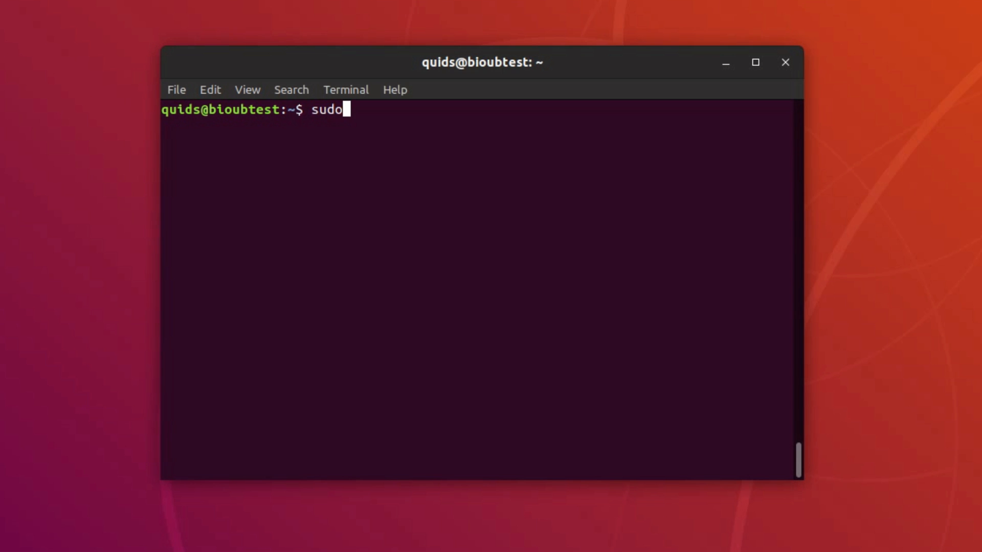
pyautogui.write('" "')
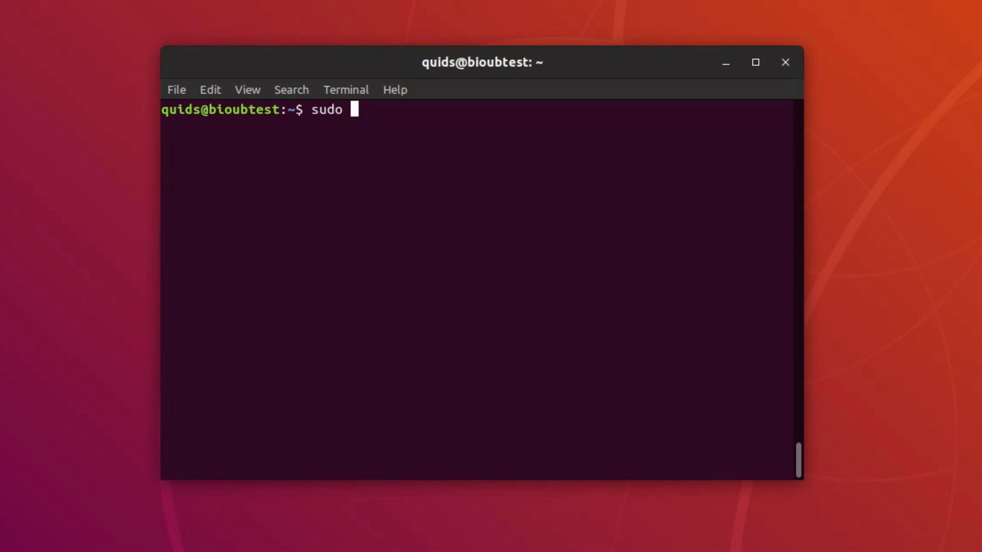
pyautogui.write('apt install')
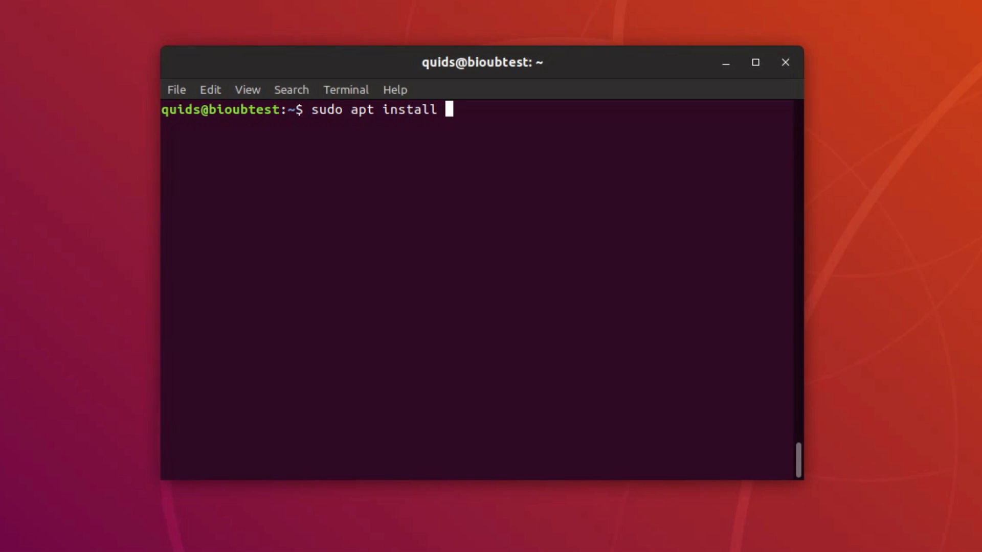
pyautogui.write('vlc')
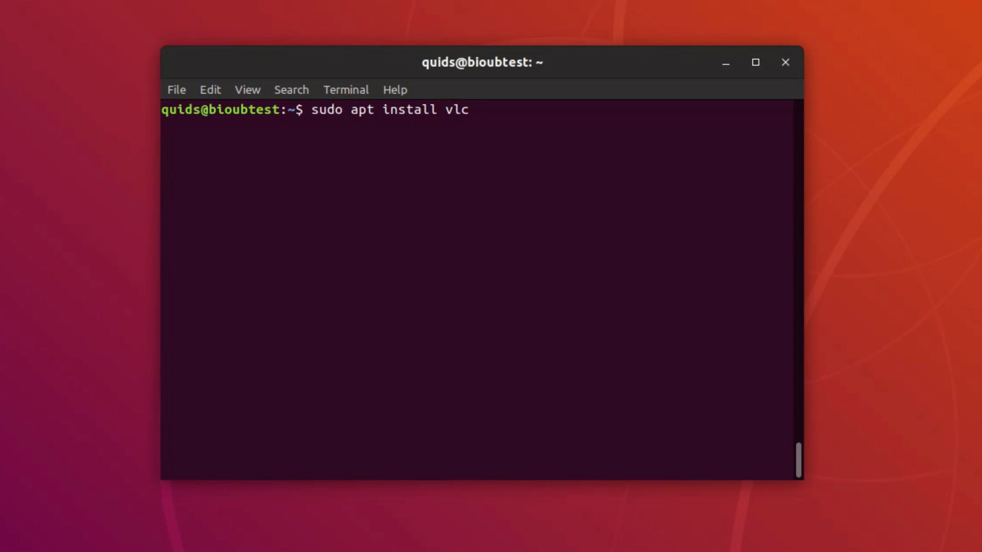
pyautogui.press('Return')
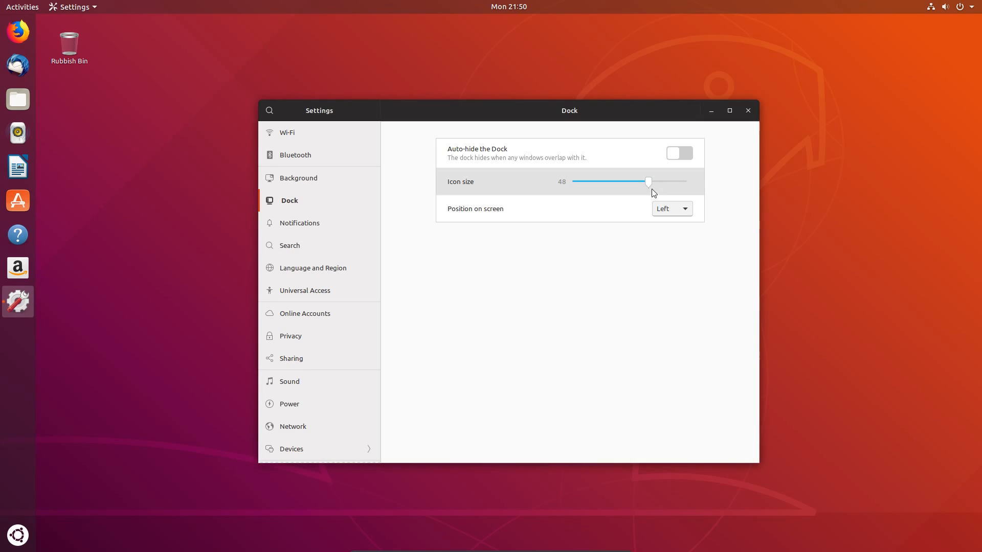
# Step: Set the dock position to Bottom, revert it to Left, then move on to Devices
pyautogui.click(671, 209)
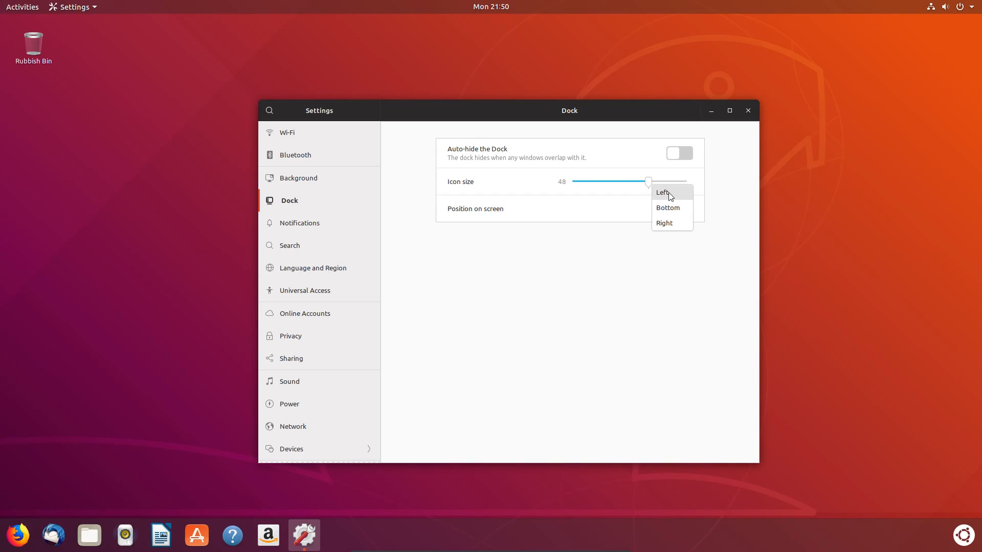
pyautogui.click(663, 192)
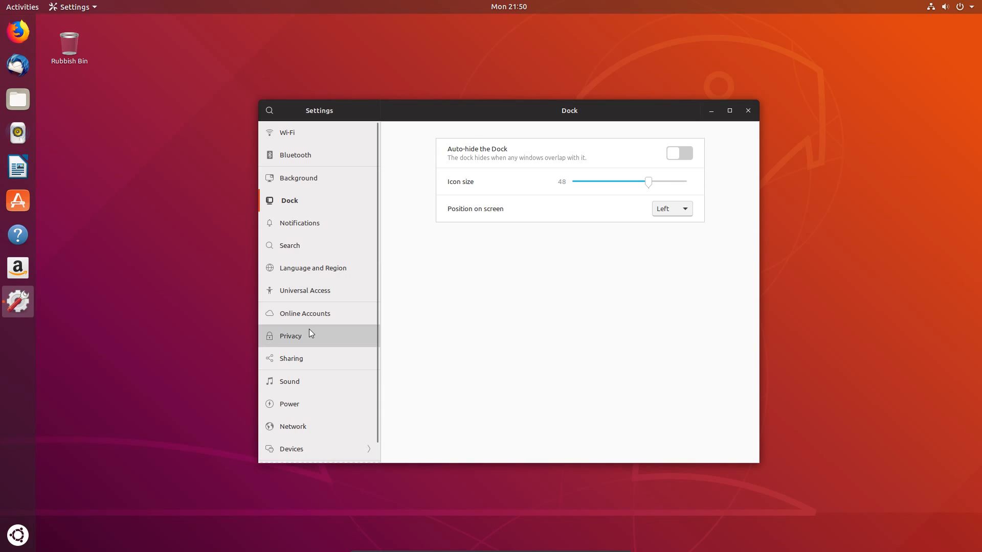
pyautogui.click(289, 336)
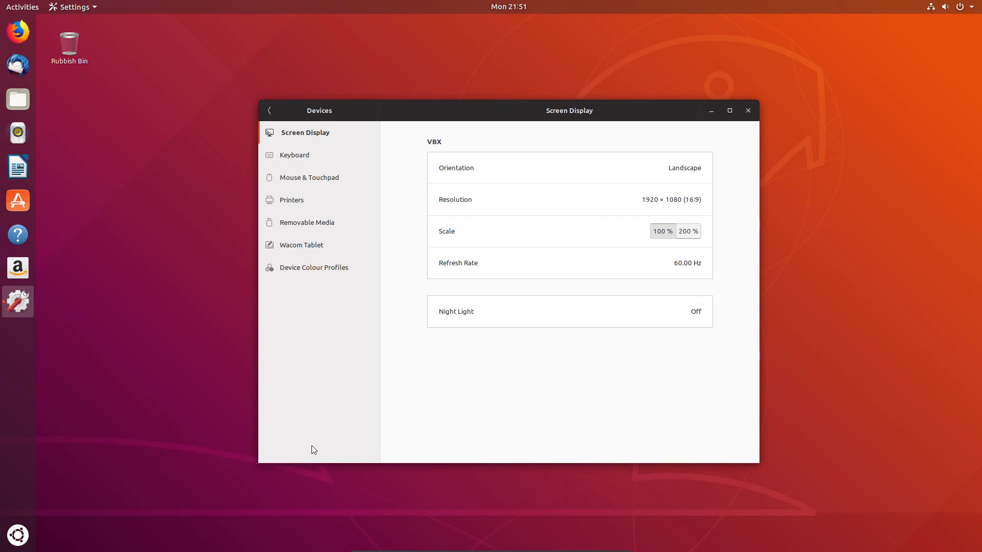
pyautogui.moveTo(315, 155)
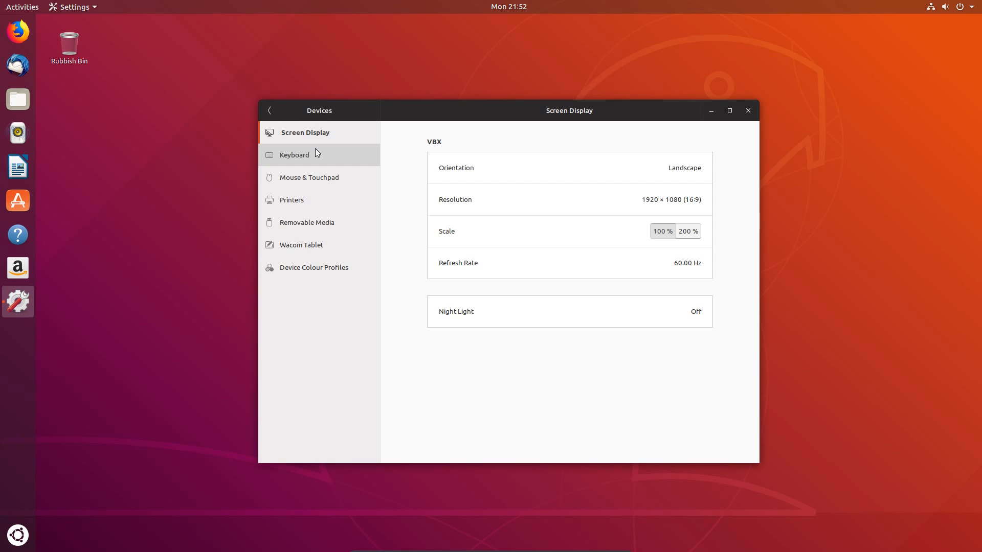
pyautogui.moveTo(507, 317)
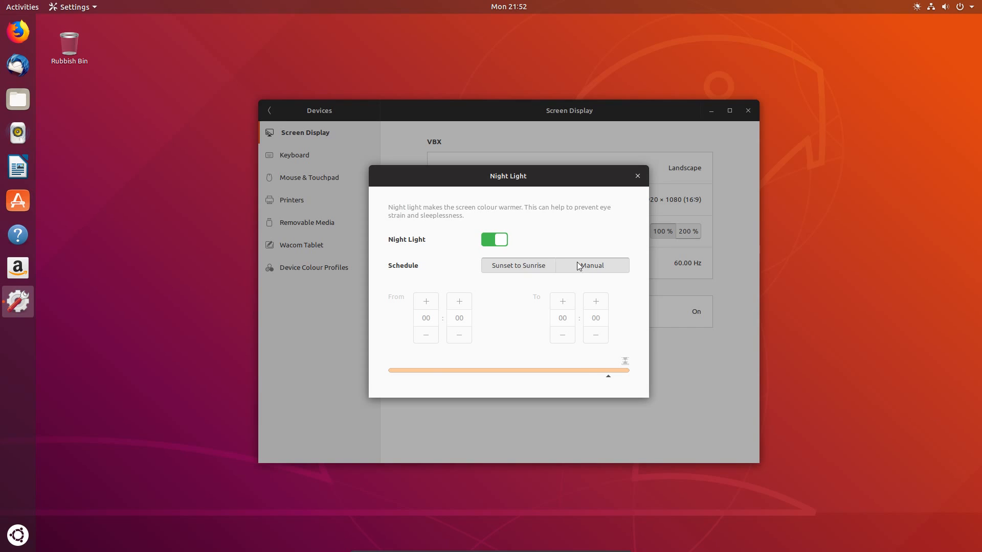
# Step: Schedule Night Light from sunset to sunrise and close its settings
pyautogui.click(518, 265)
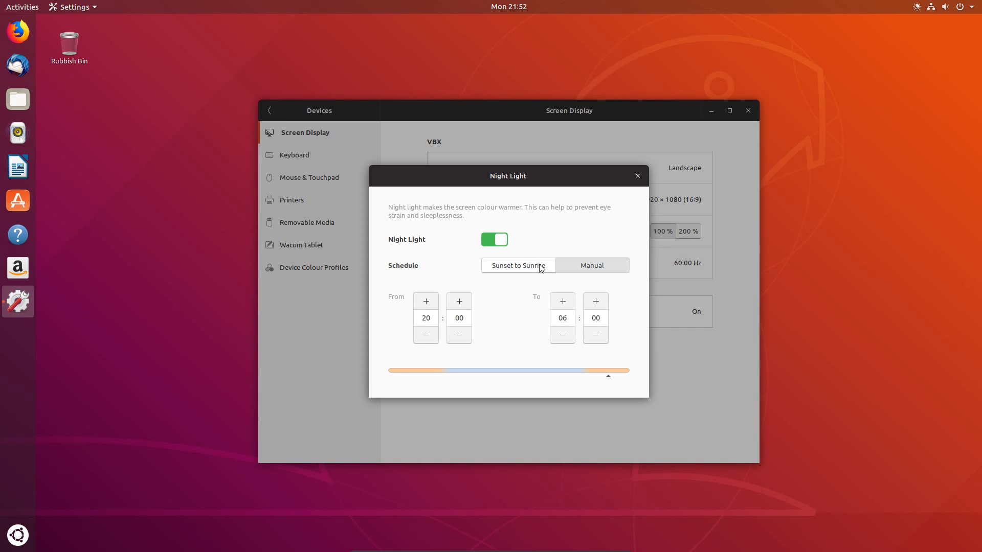
pyautogui.click(18, 335)
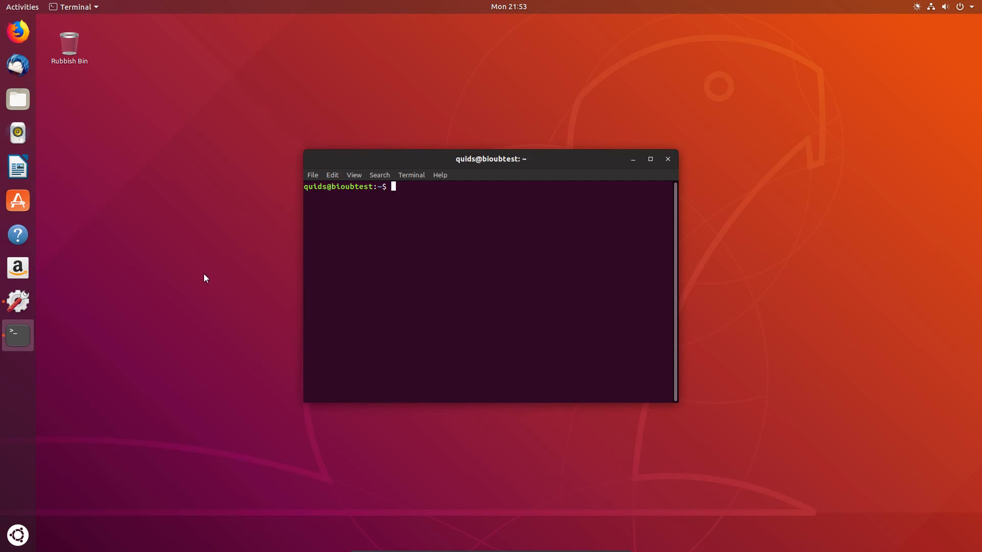
pyautogui.moveTo(17, 335)
pyautogui.write("gsettings set org.gnome.shell.extensions.dash-to-dock click-action 'minimize'")
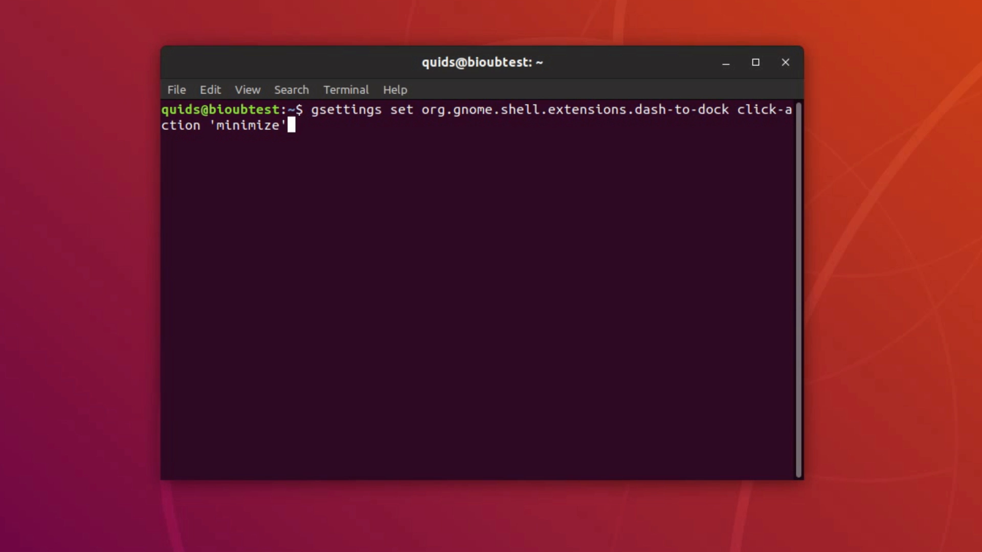
# Step: Run gsettings to set dash-to-dock click-action to 'minimize'
pyautogui.press('Return')
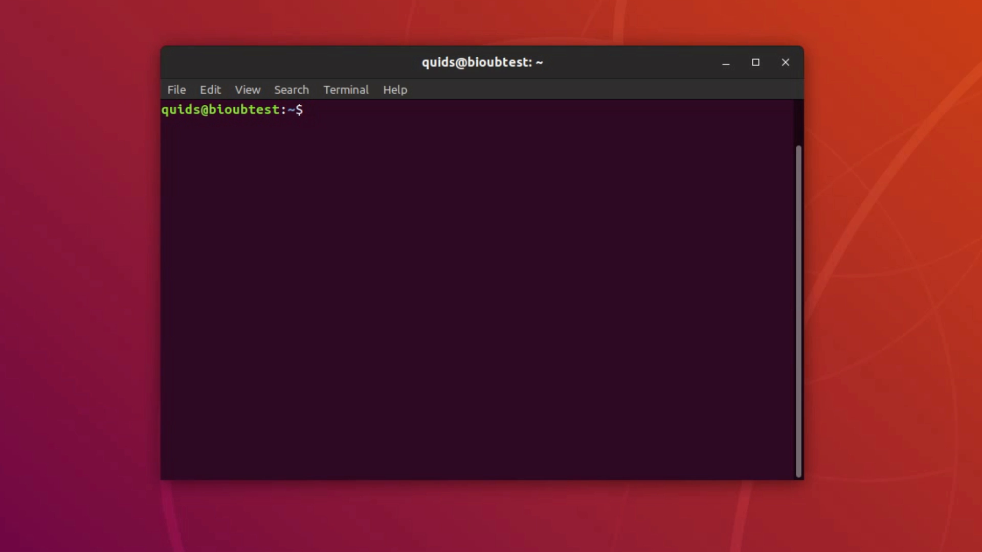
# Step: Enter 'sudo apt install dconf-editor' to install the dconf Editor tool
pyautogui.write('sudo')
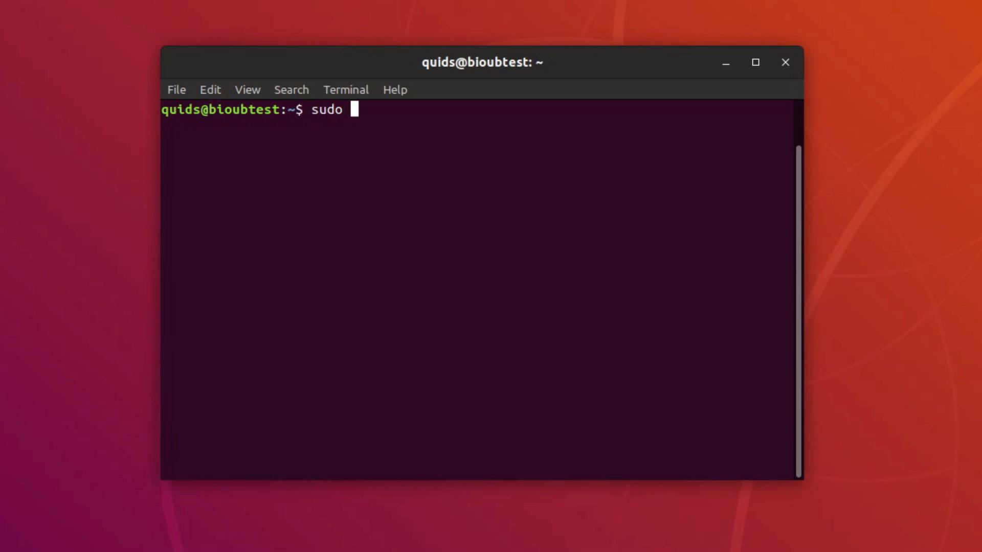
pyautogui.write('apt install')
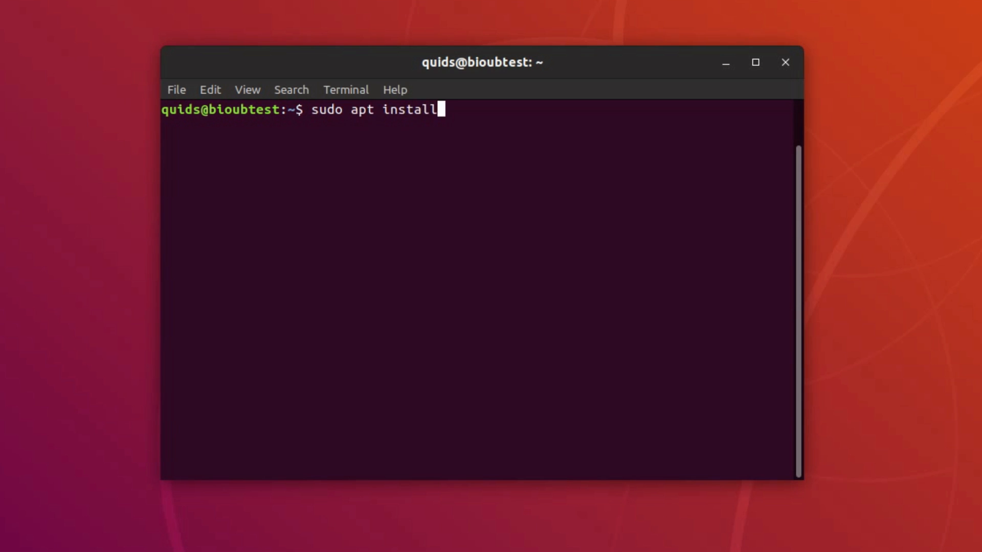
pyautogui.write('dconf')
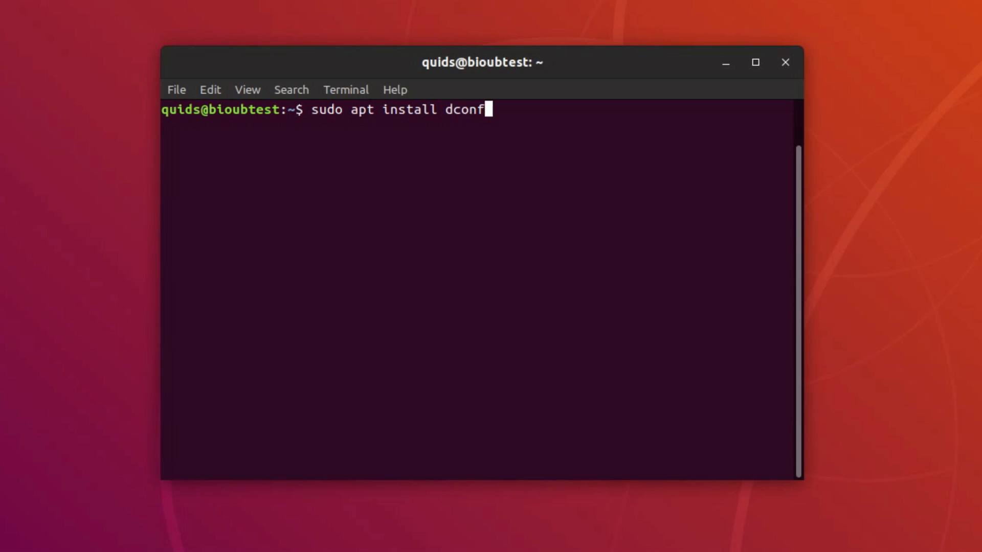
pyautogui.write('-edit')
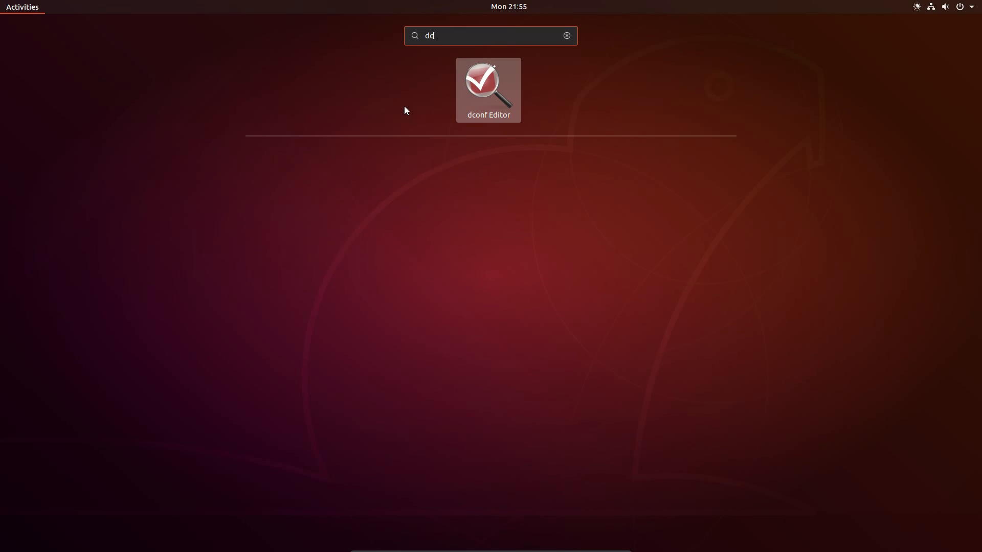
# Step: Launch dconf Editor and navigate to org/gnome/shell/extensions/dash-to-dock
pyautogui.click(488, 90)
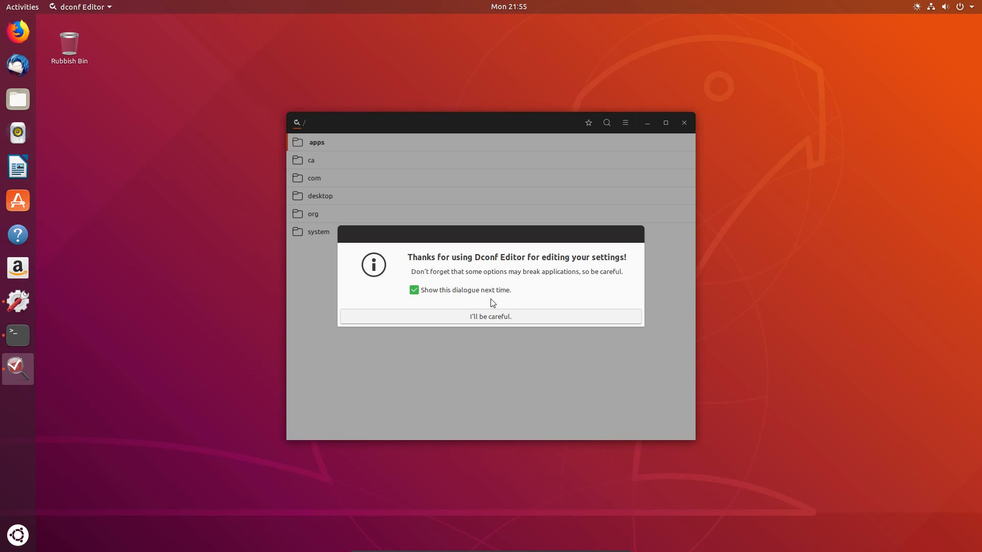
pyautogui.click(490, 316)
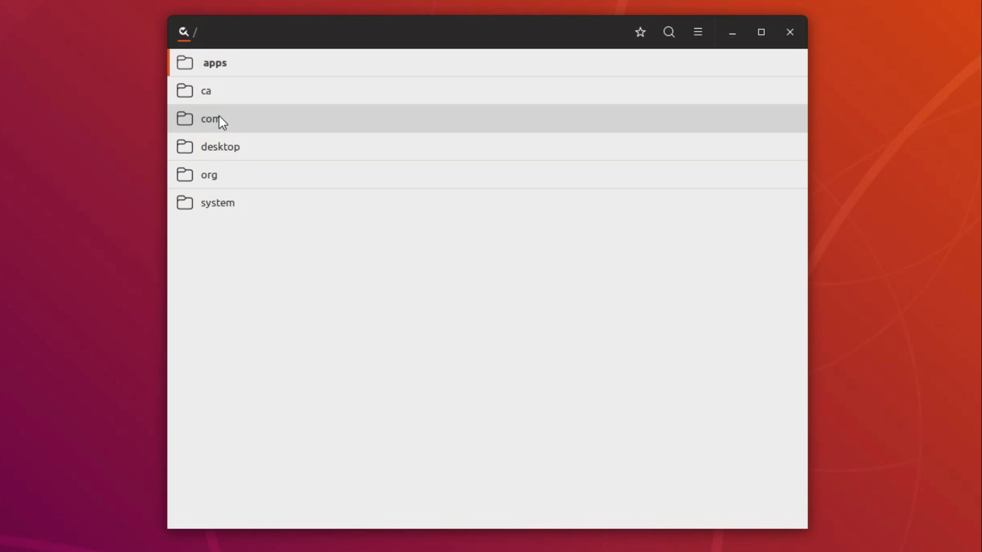
pyautogui.doubleClick(209, 175)
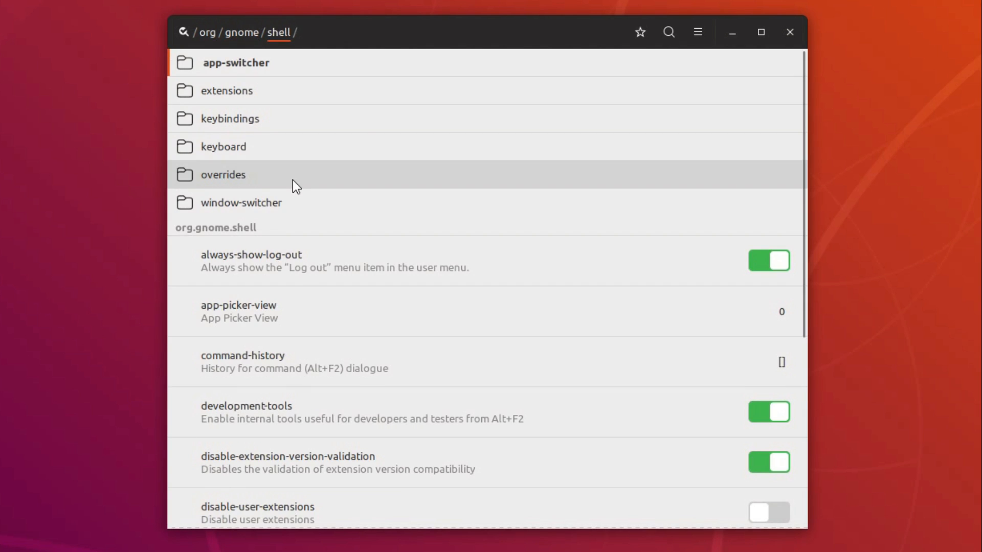
pyautogui.click(226, 91)
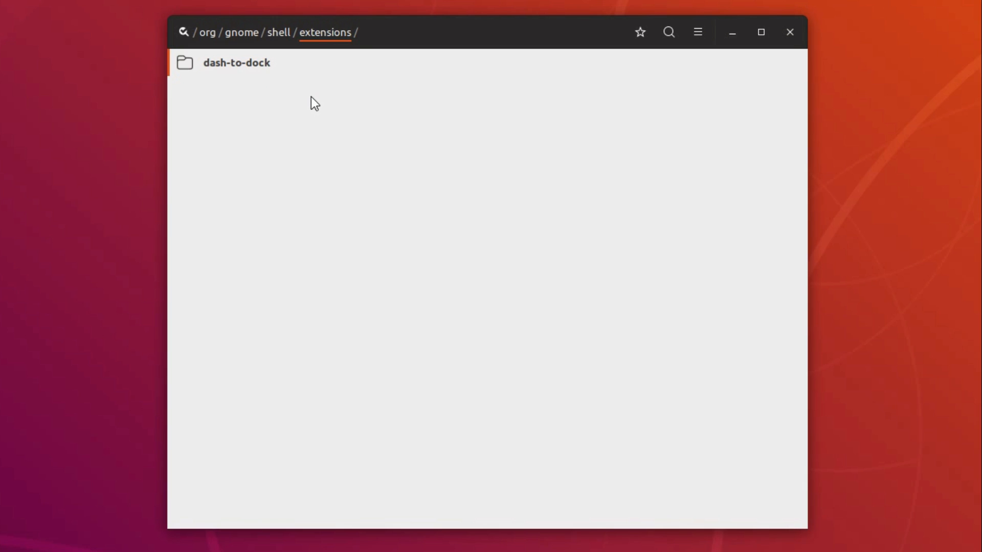
pyautogui.click(236, 62)
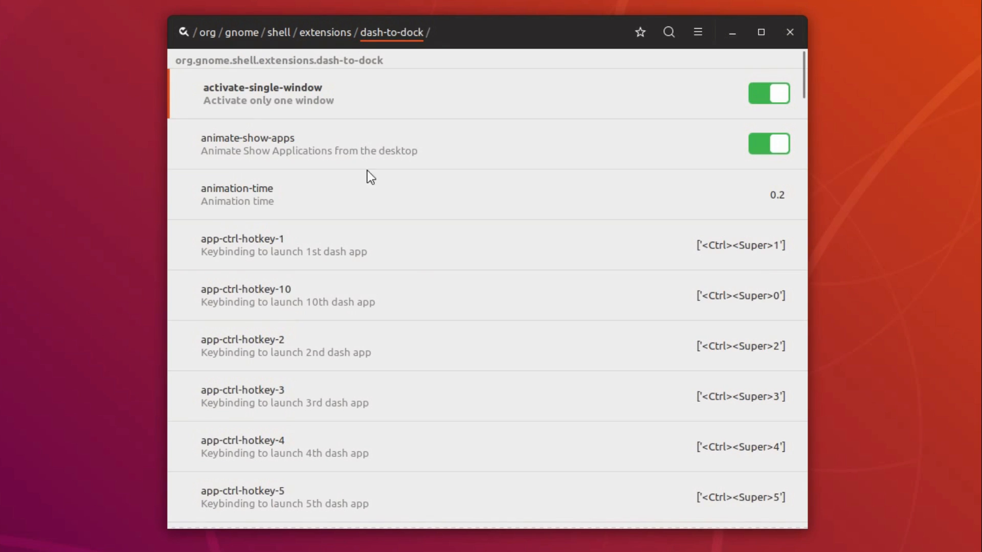
# Step: Switch the dash-to-dock show-apps-at-top setting on
pyautogui.scroll(-3)
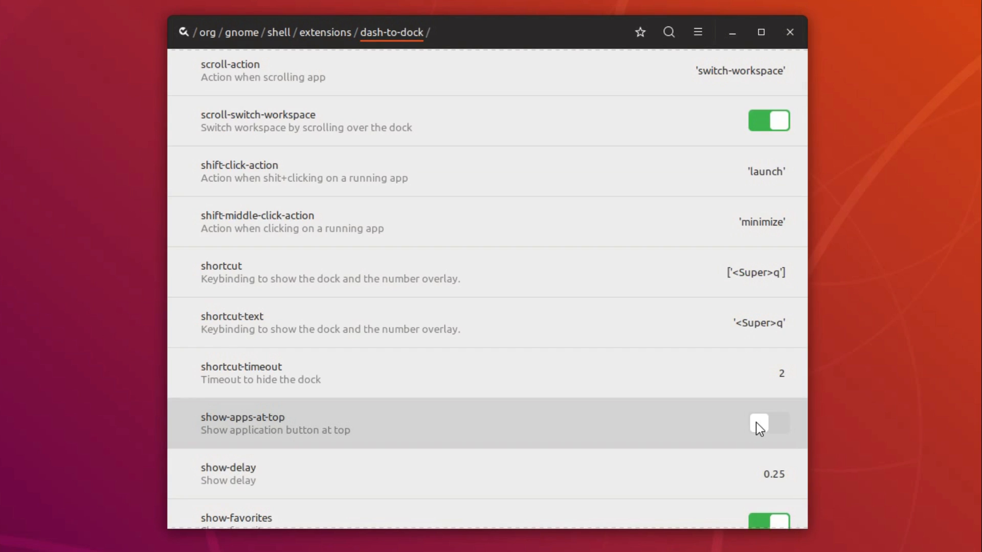
pyautogui.click(759, 422)
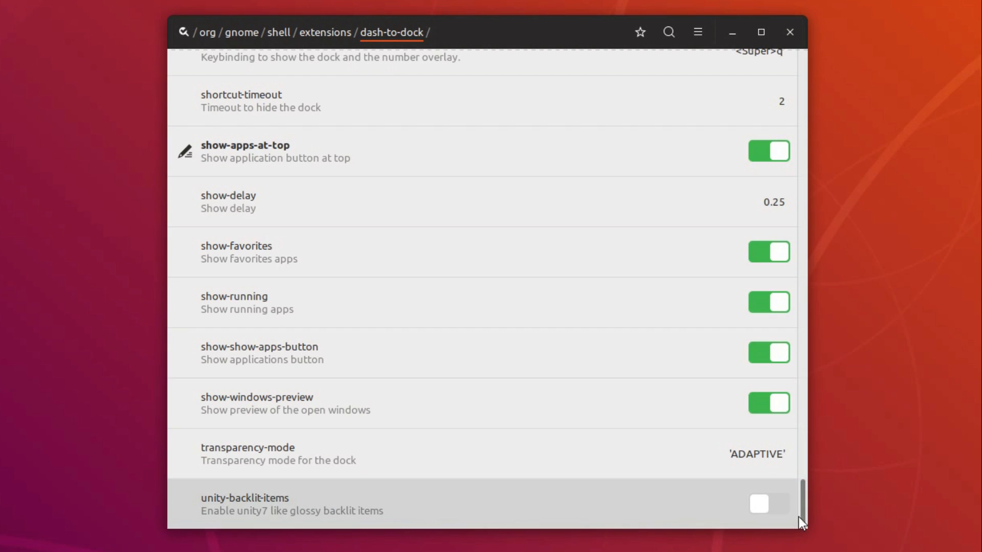
pyautogui.click(768, 504)
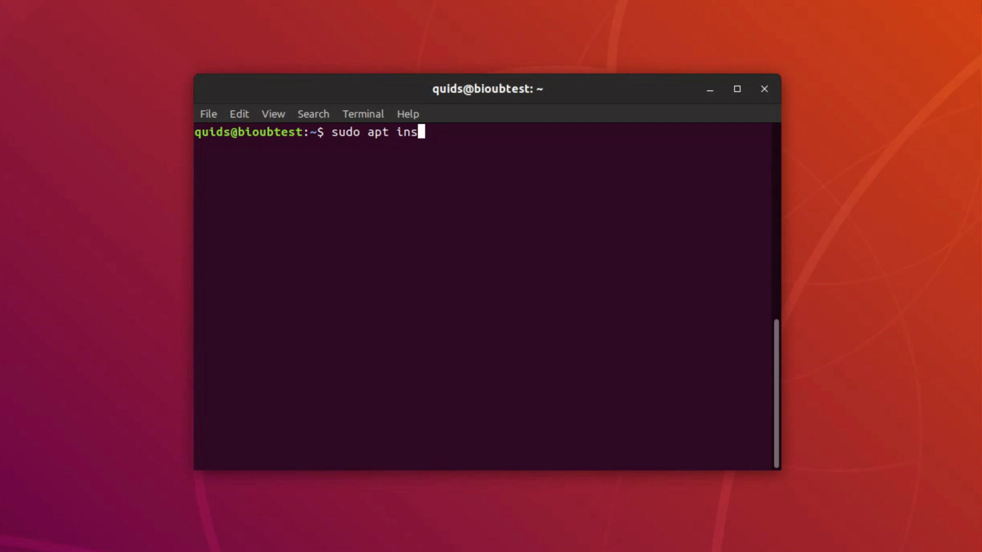
# Step: Run 'sudo apt install chrome-gnome-shell' to install the browser connector
pyautogui.write('tall chr')
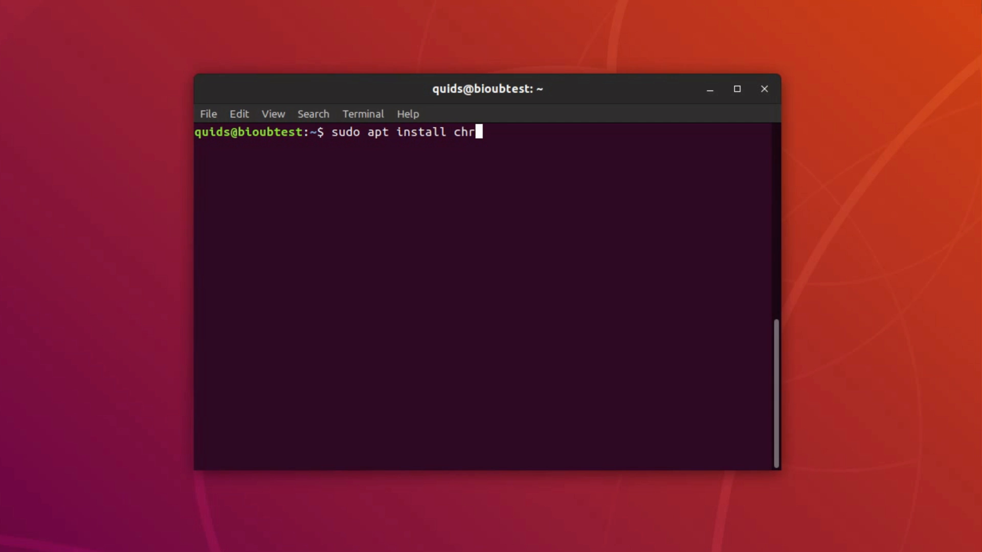
pyautogui.write('ome-gnome')
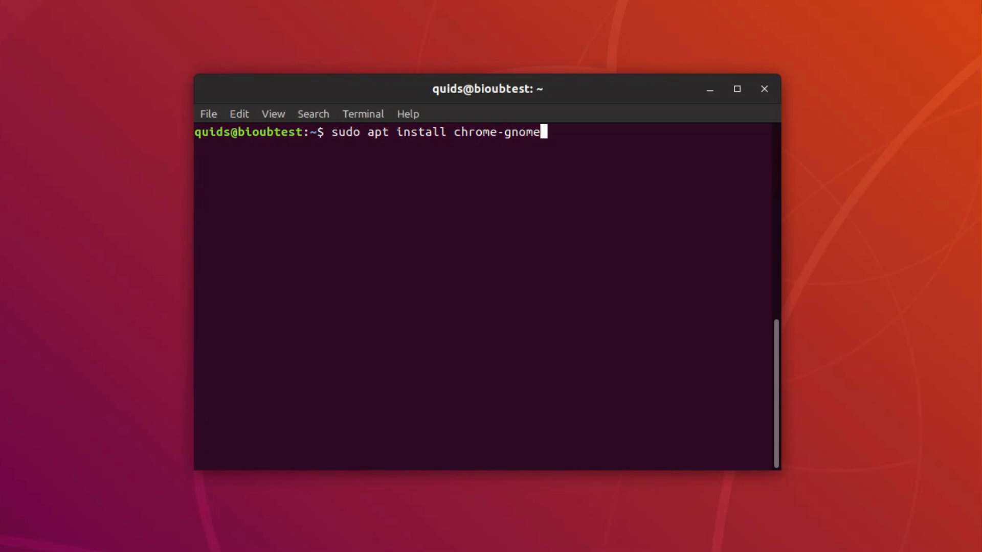
pyautogui.write('-she')
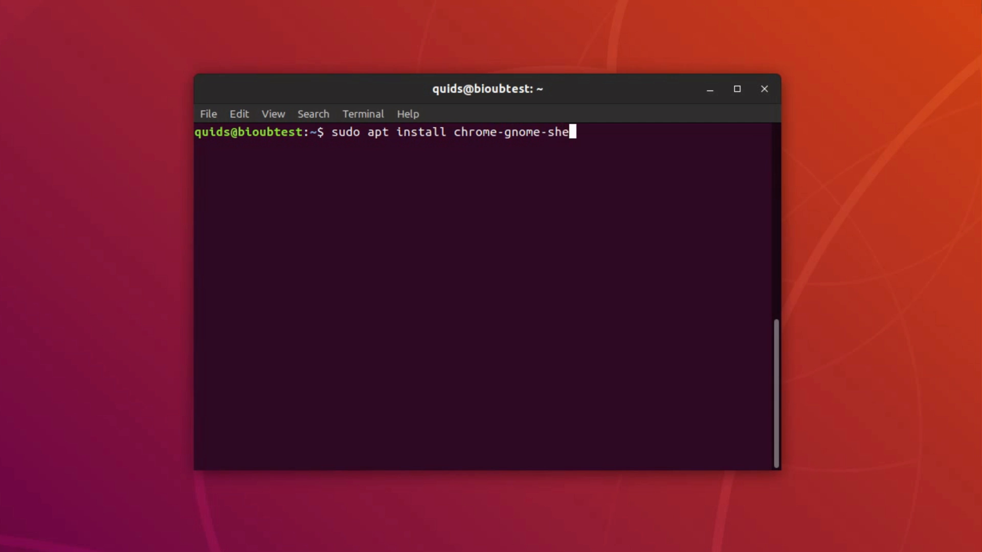
pyautogui.write('ll')
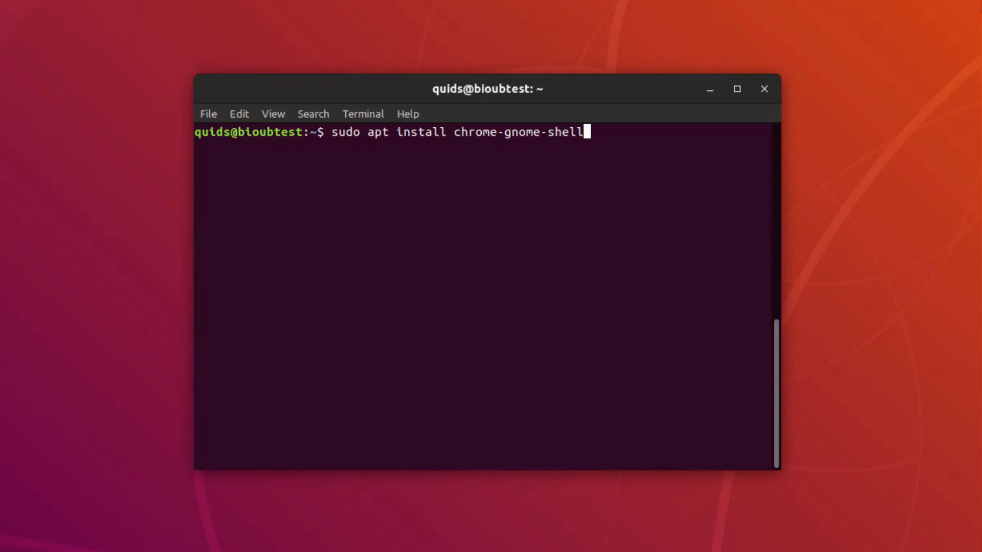
pyautogui.press('Return')
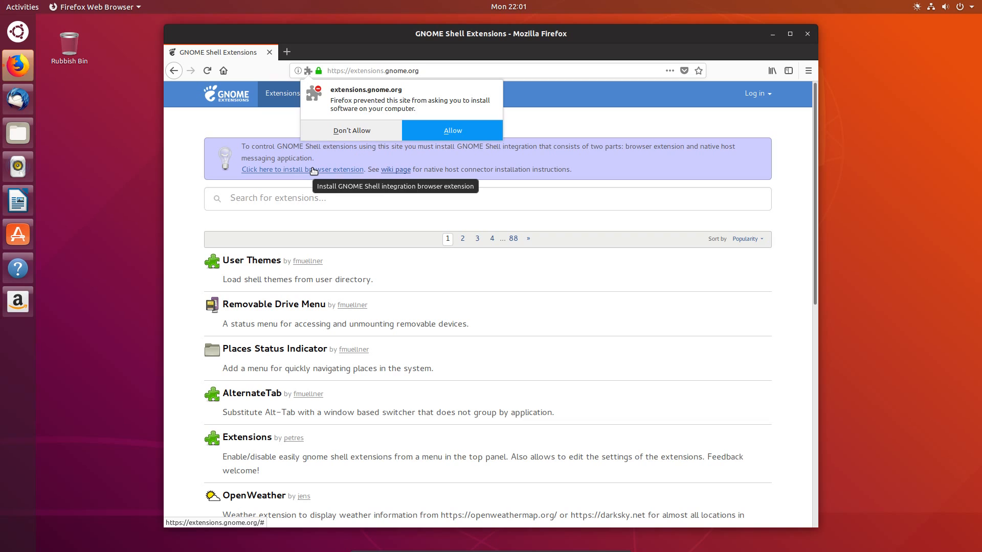
# Step: Allow and add the GNOME Shell integration add-on, then reach the Suspend Button page
pyautogui.click(452, 130)
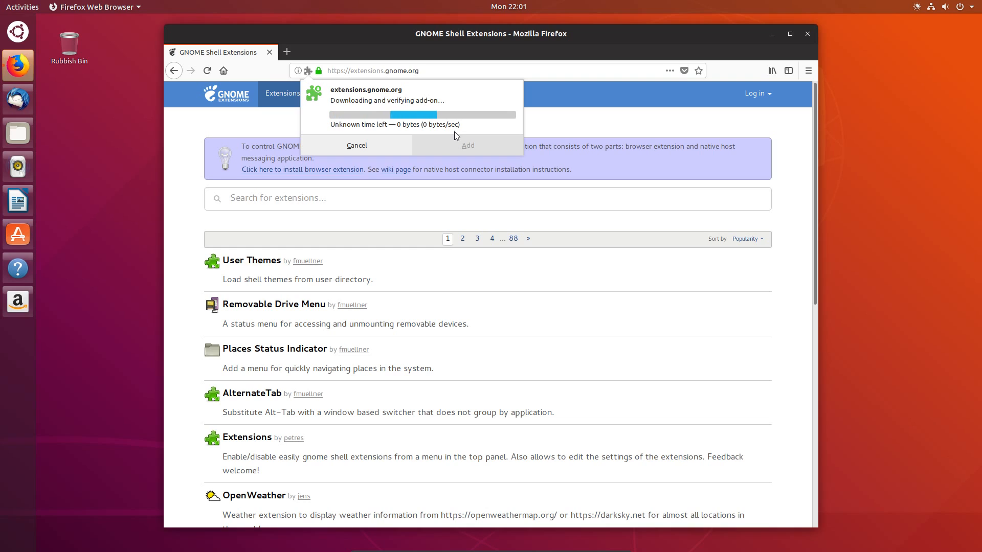
pyautogui.click(356, 146)
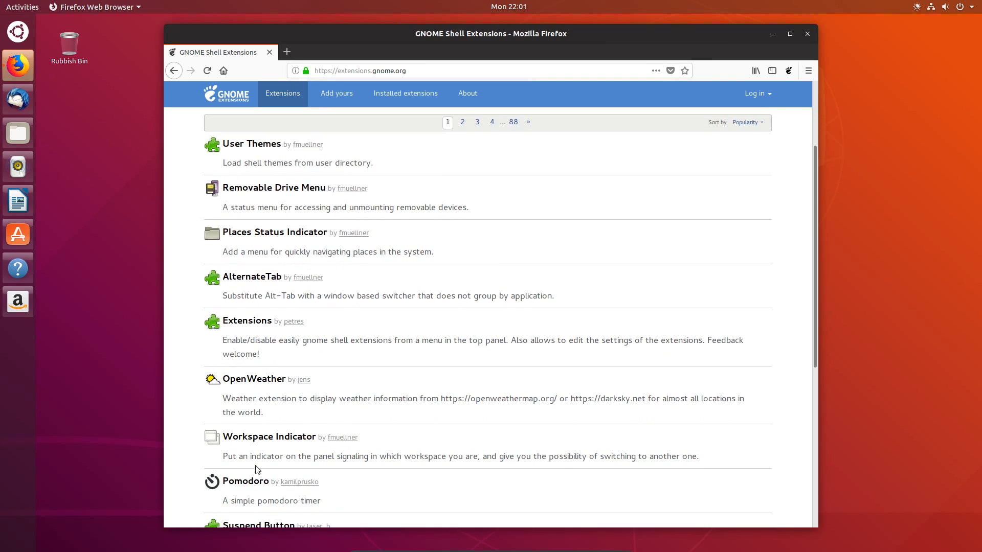
pyautogui.click(258, 525)
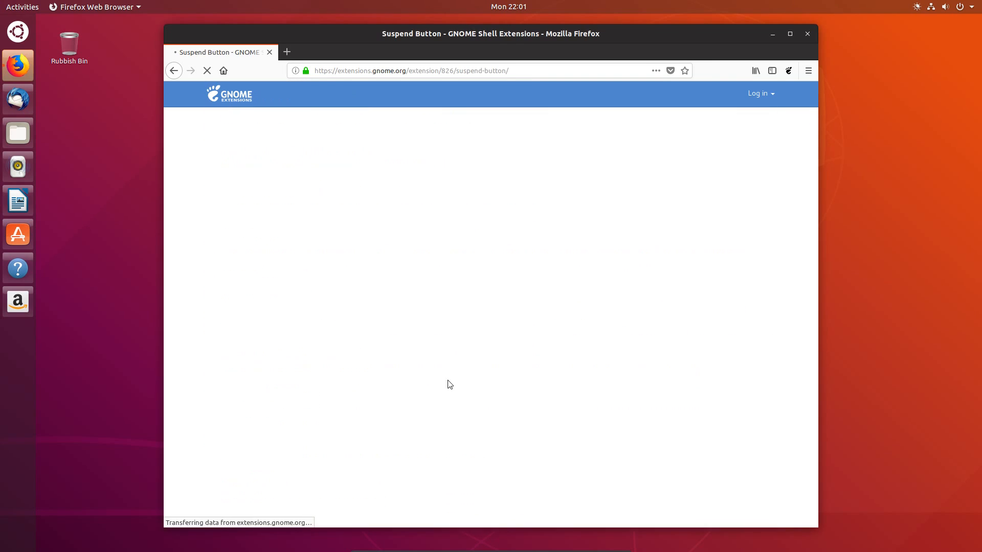
pyautogui.click(945, 7)
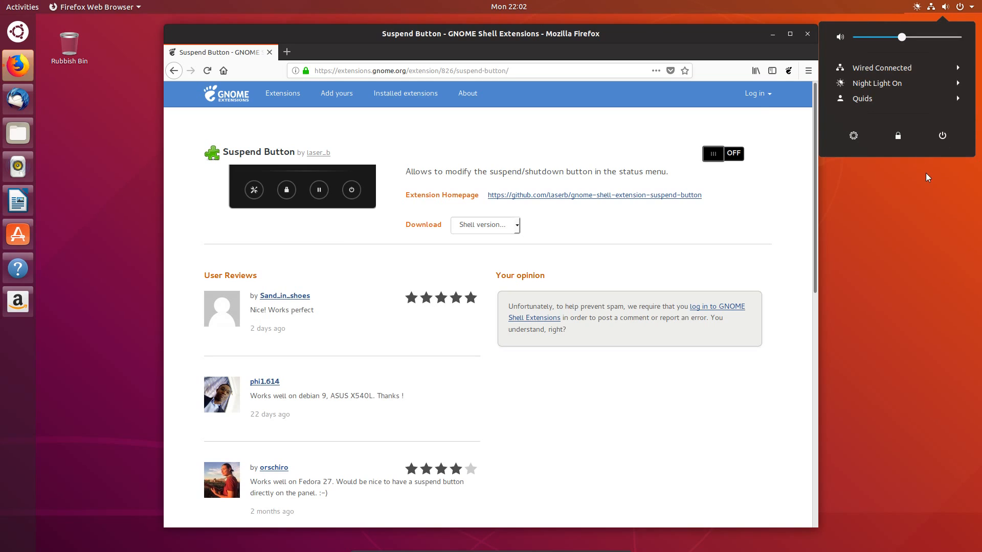
# Step: Switch the Suspend Button extension on and move on to the OpenWeather extension
pyautogui.click(722, 154)
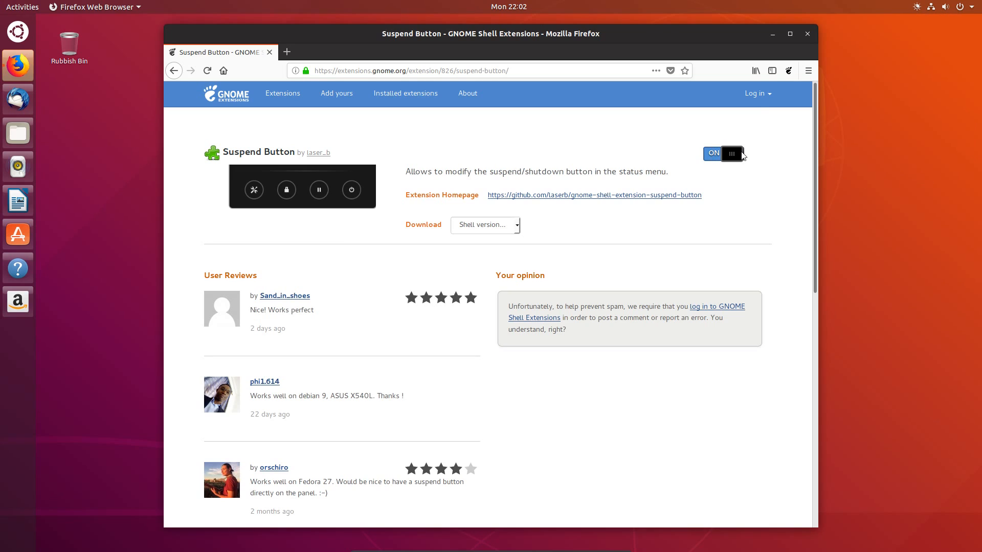
pyautogui.click(723, 153)
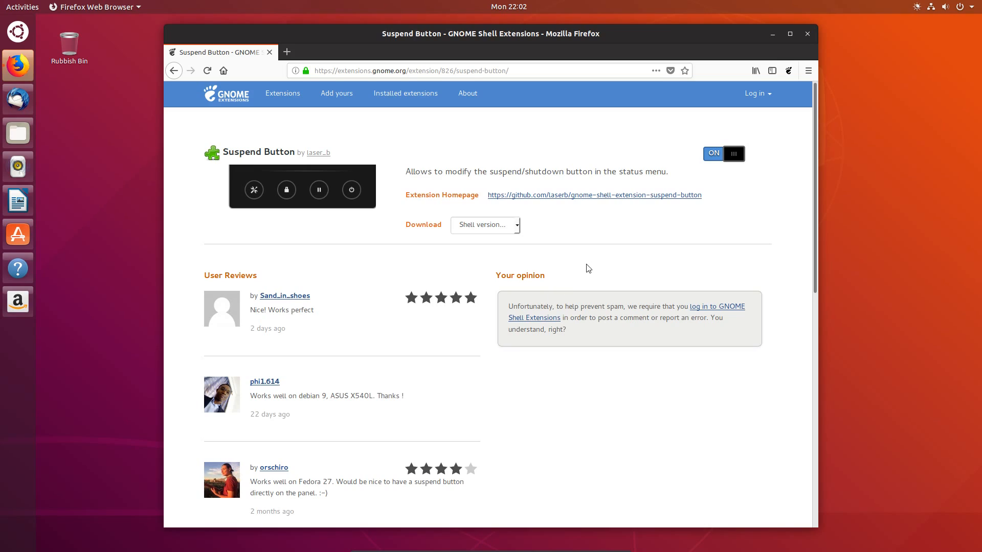
pyautogui.click(283, 93)
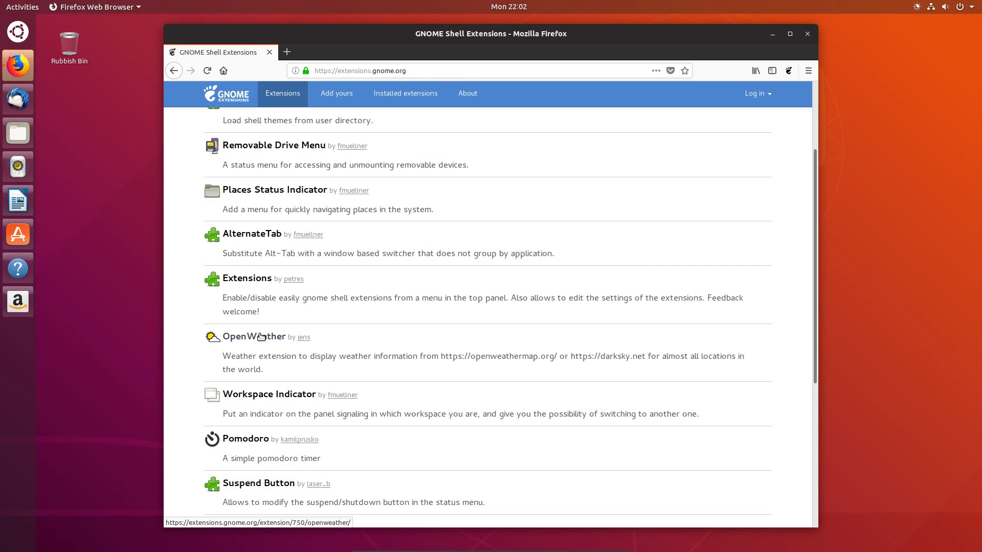
pyautogui.click(253, 336)
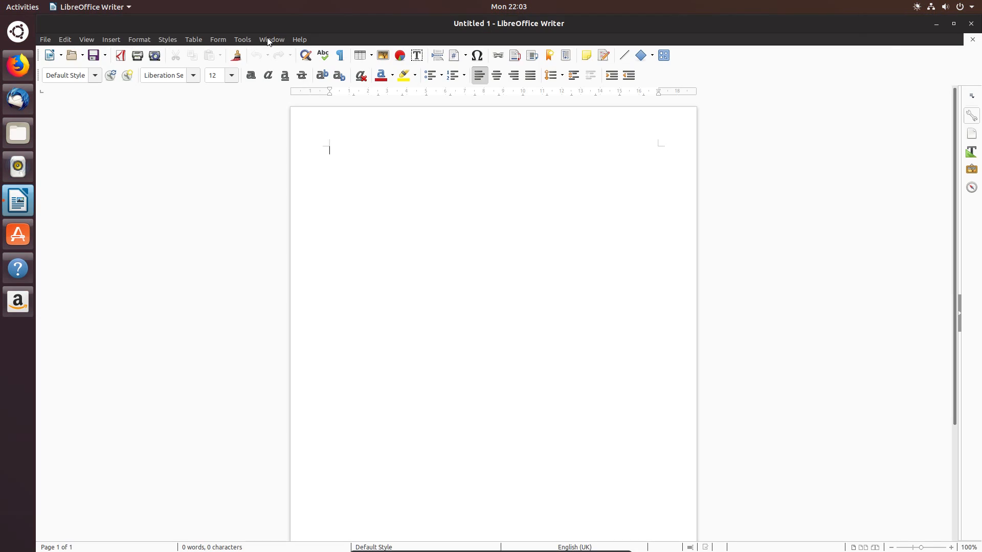
pyautogui.moveTo(249, 43)
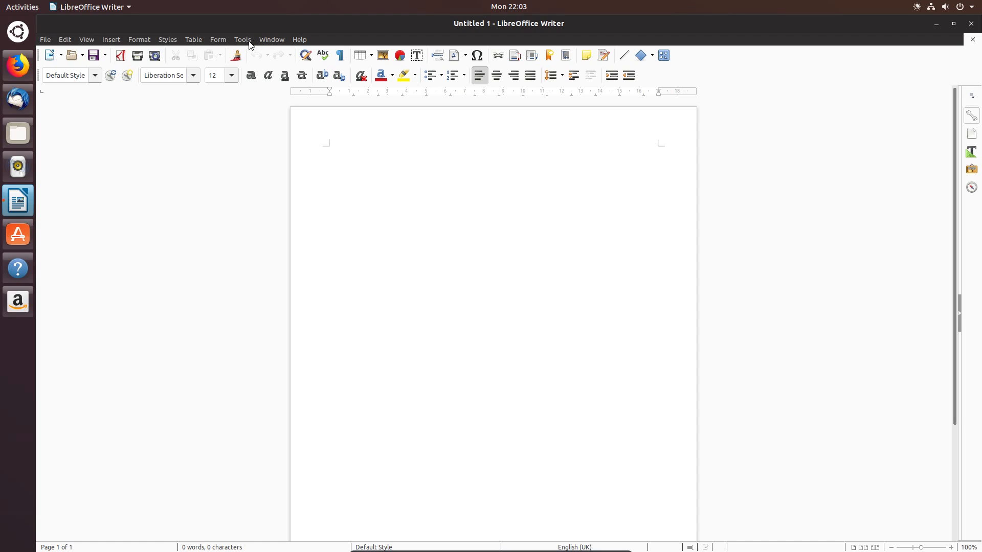
# Step: Enable experimental features on the Advanced page of Writer's options
pyautogui.click(241, 40)
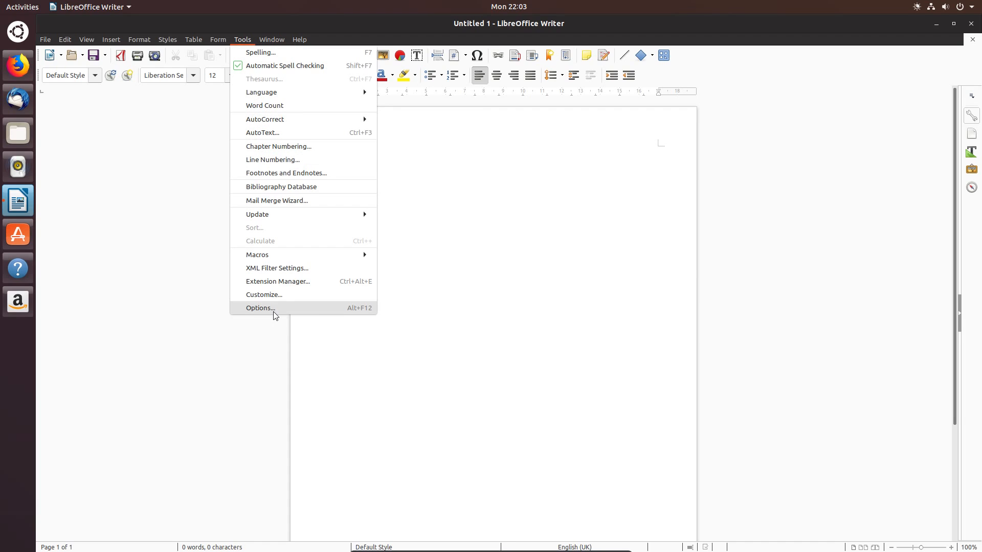
pyautogui.click(259, 308)
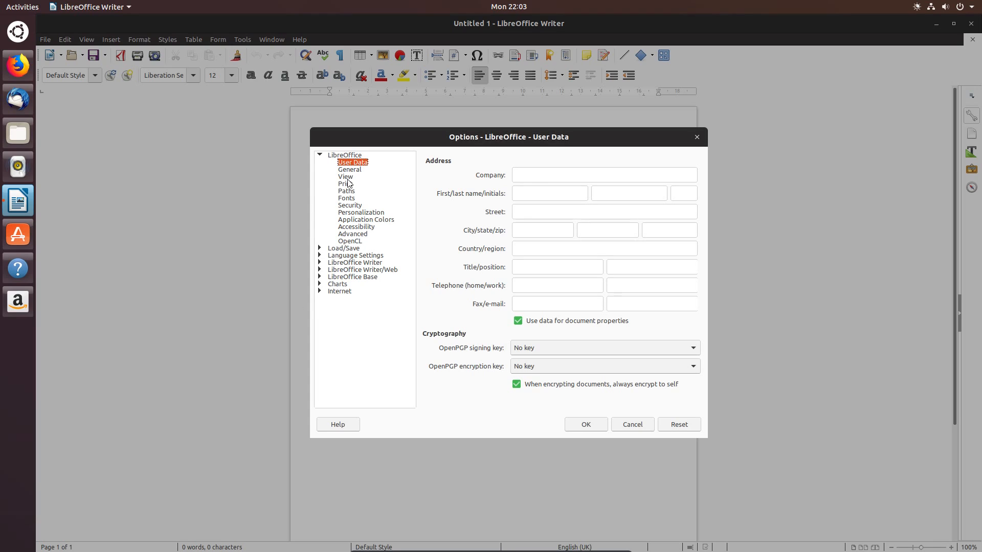
pyautogui.moveTo(360, 236)
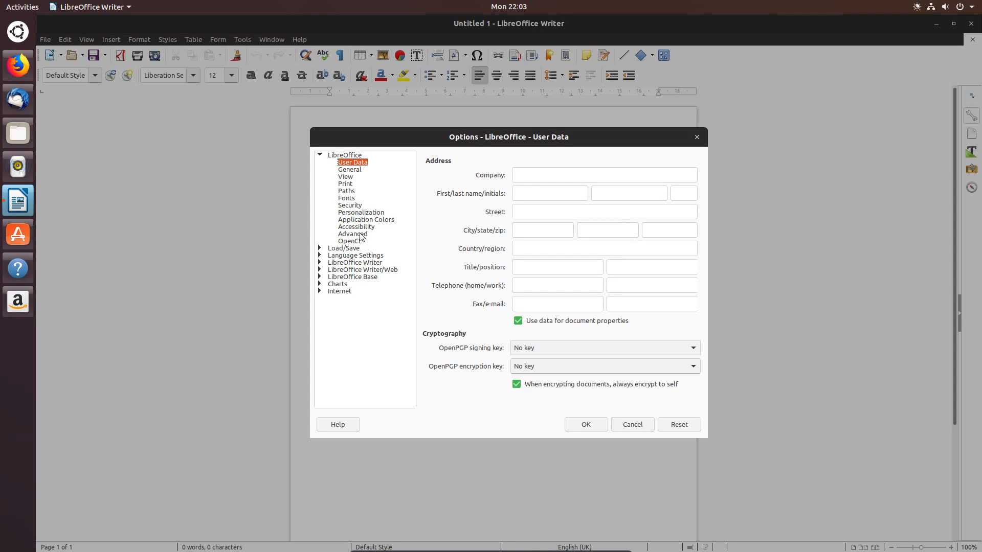
pyautogui.click(352, 233)
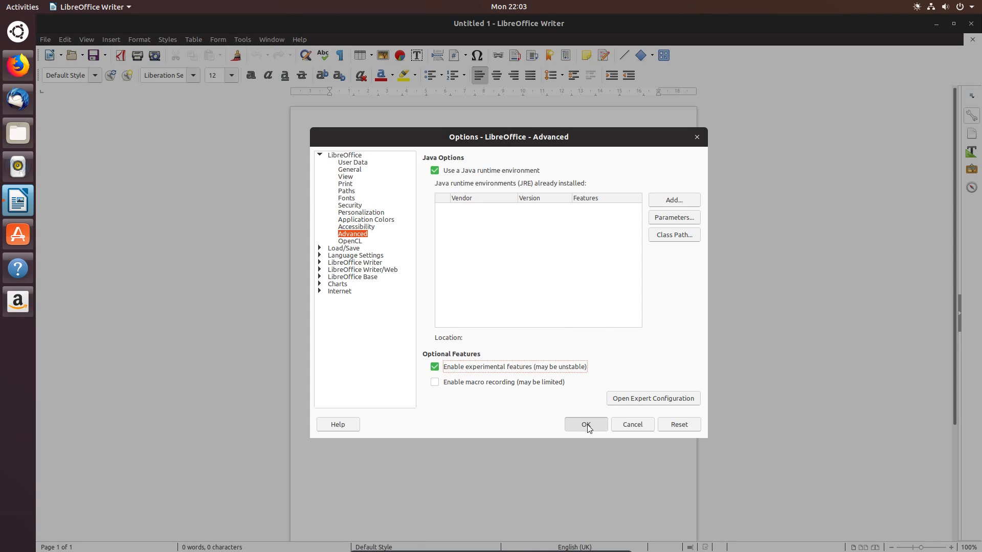
pyautogui.click(584, 425)
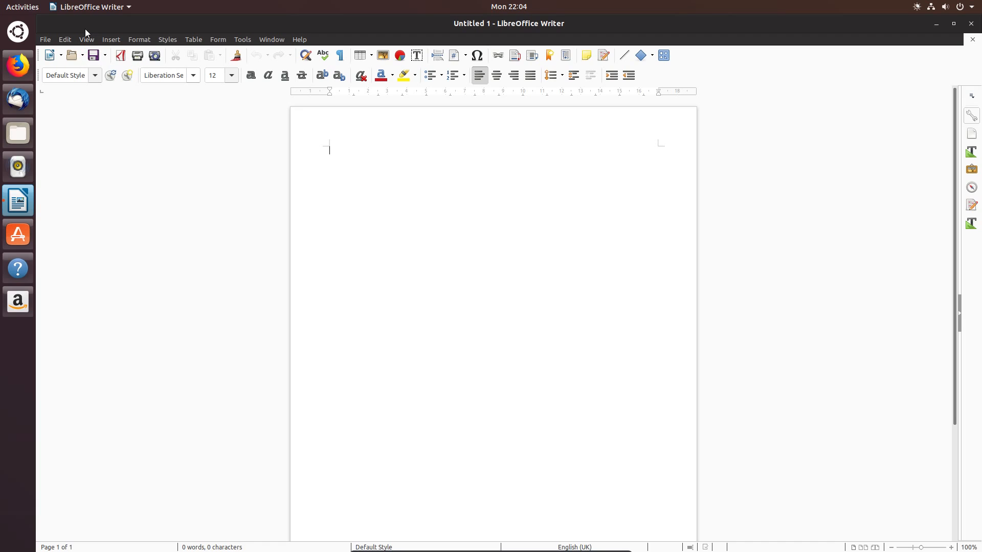
# Step: Switch Writer's user interface to the Tabbed notebook bar layout
pyautogui.click(86, 39)
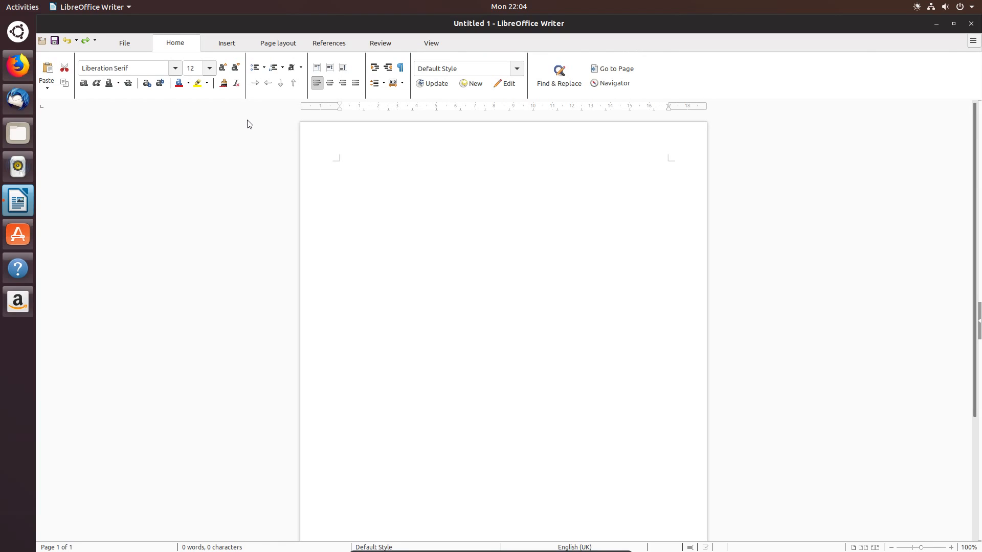
pyautogui.click(339, 164)
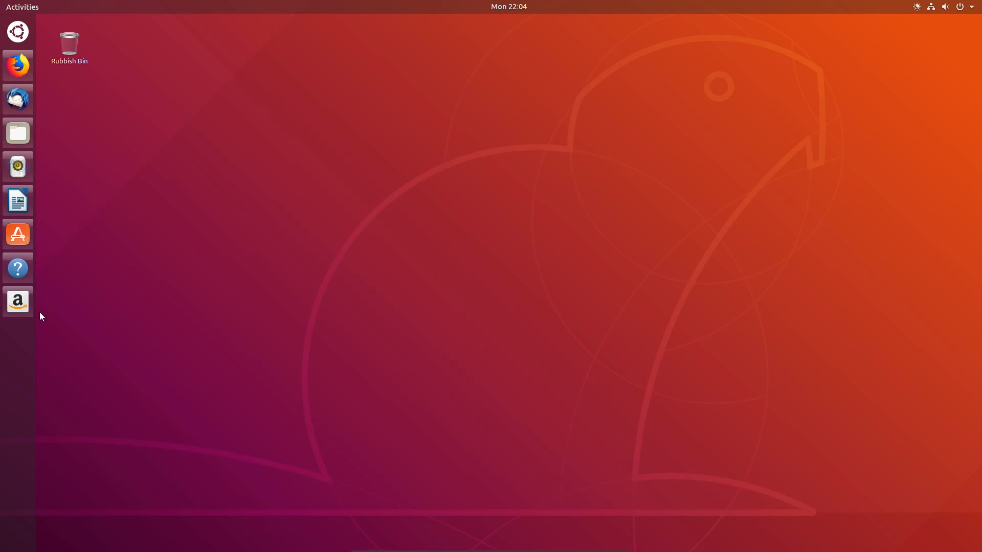
# Step: Remove the Amazon launcher from the dock favourites
pyautogui.rightClick(18, 301)
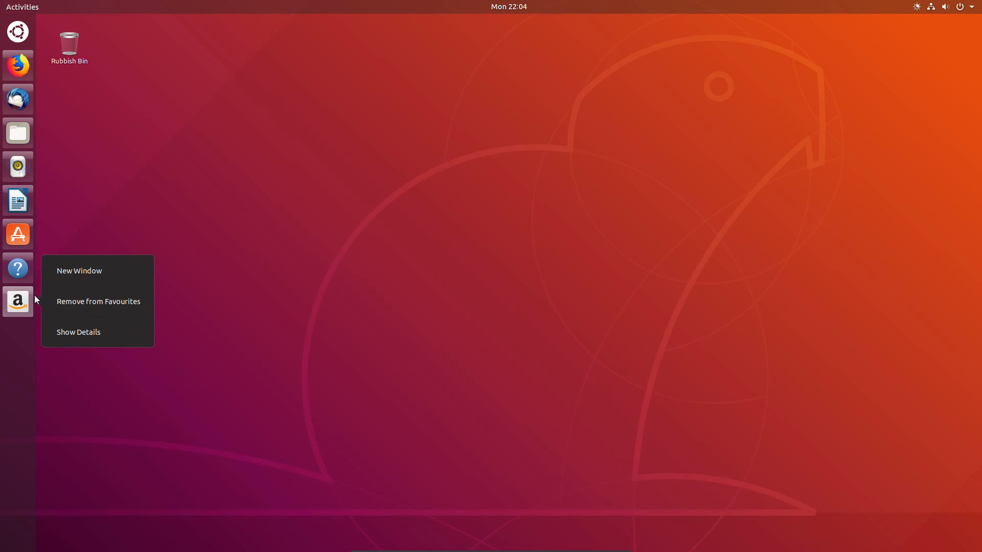
pyautogui.click(98, 300)
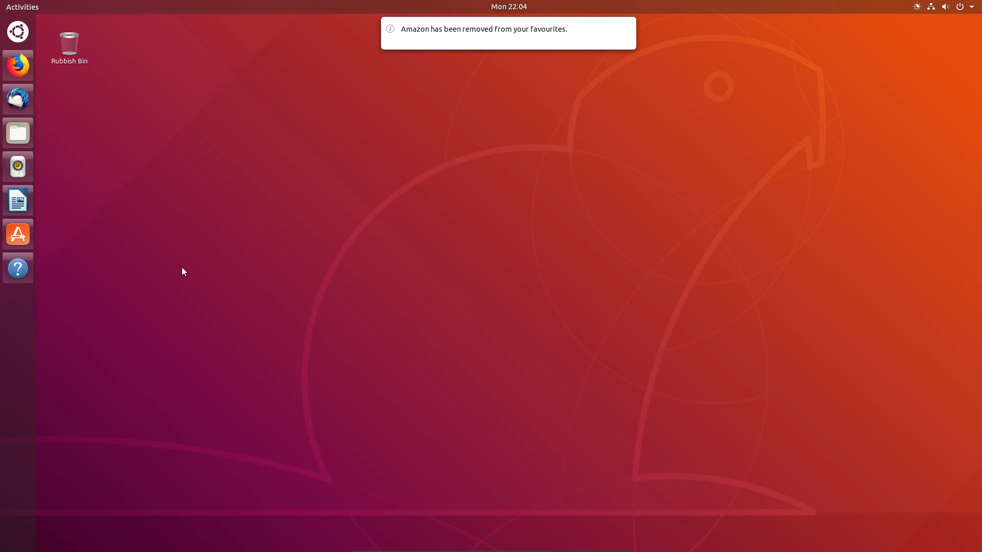
pyautogui.moveTo(184, 264)
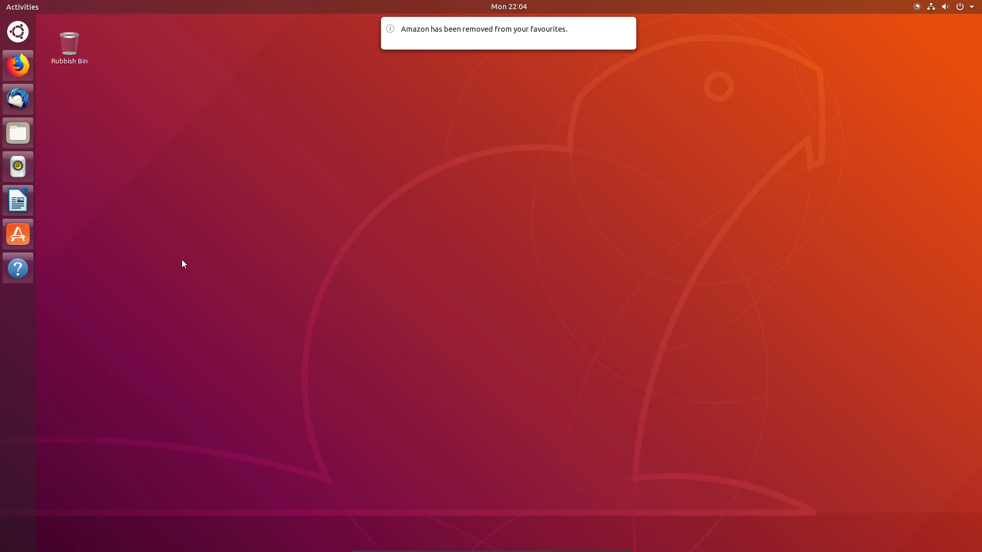